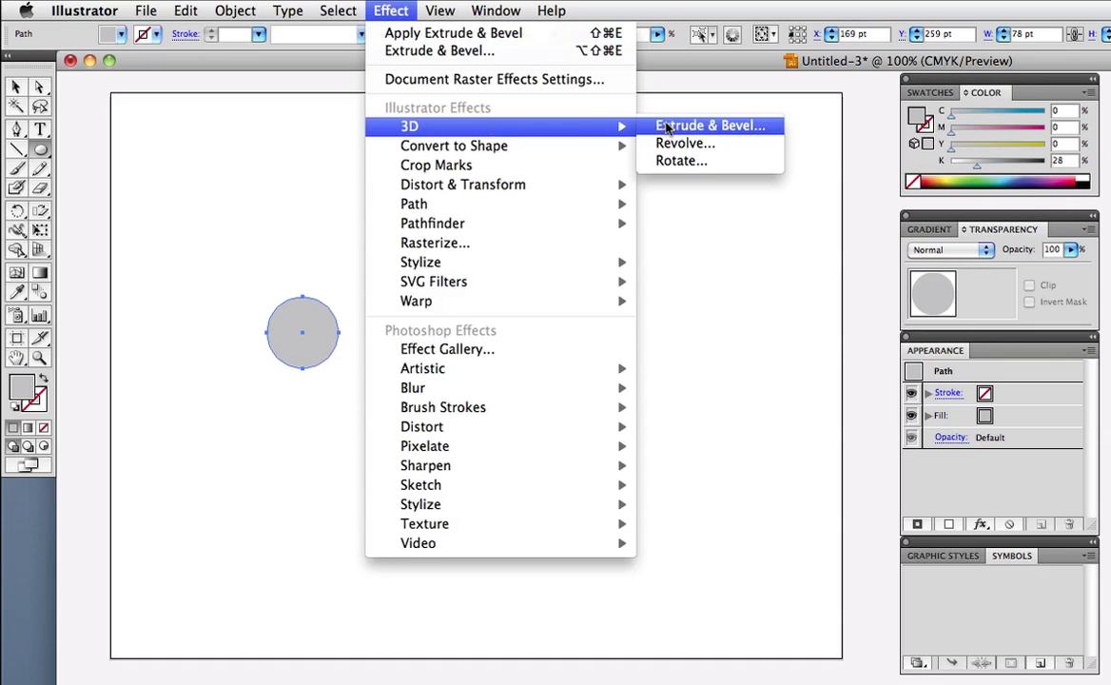
Extrude the grey circle into a tall, slightly tilted cylinder at 404 pt depth with Preview on
{"action": "left_click", "coordinate": [709, 126]}
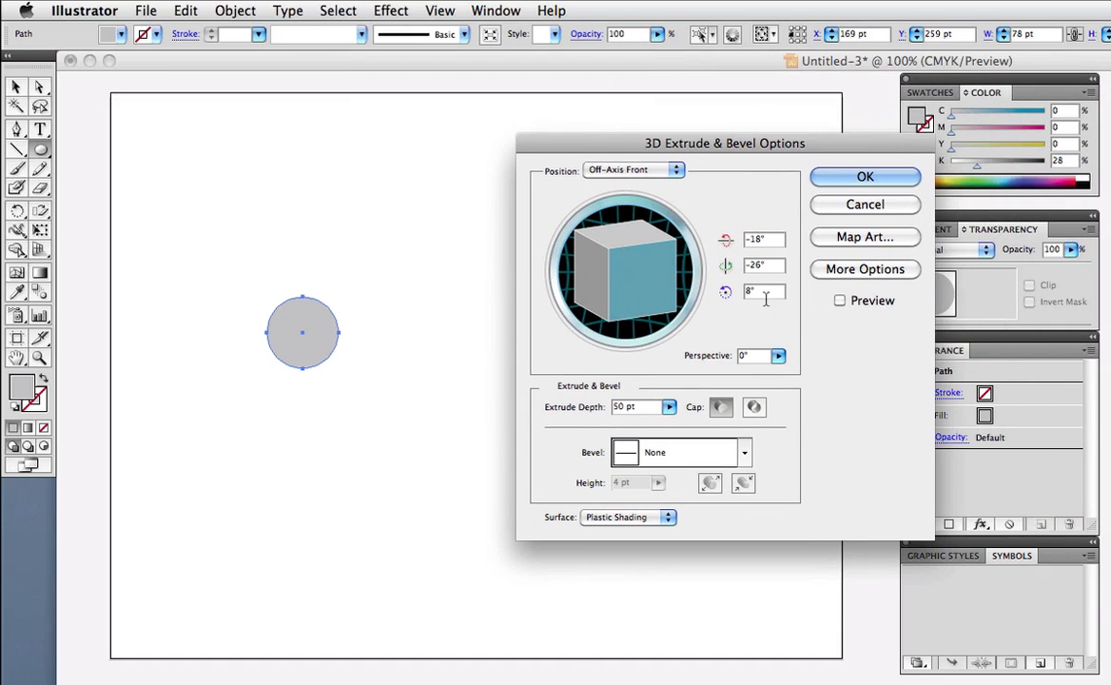
{"action": "left_click", "coordinate": [839, 301]}
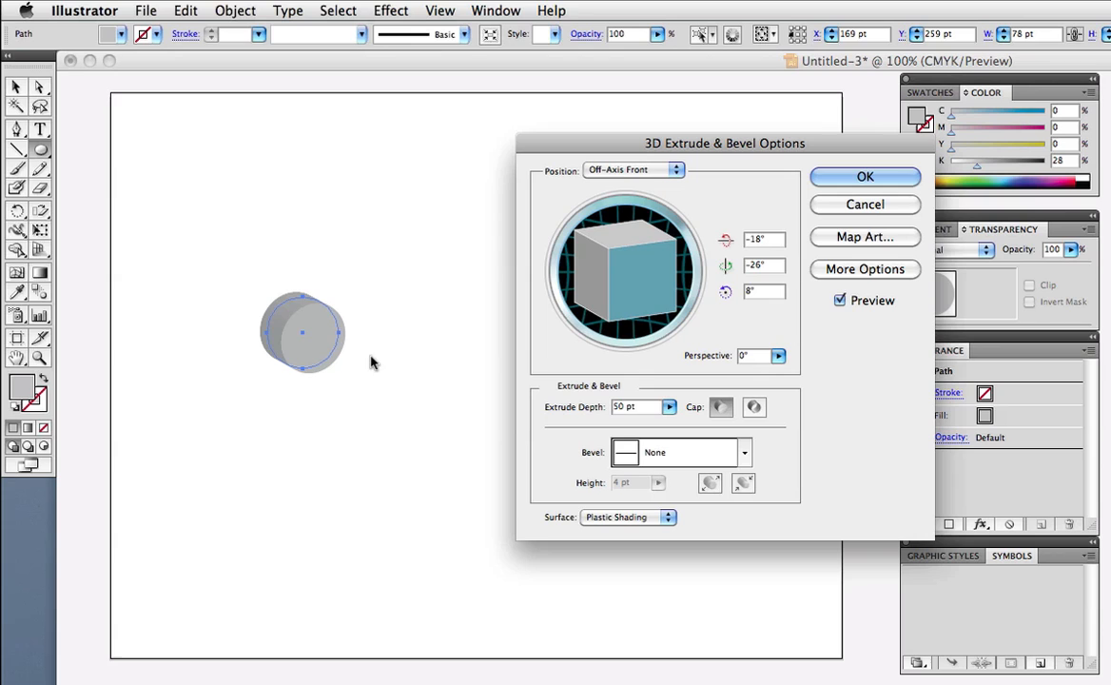
{"action": "left_click_drag", "start_coordinate": [624, 238], "coordinate": [624, 266]}
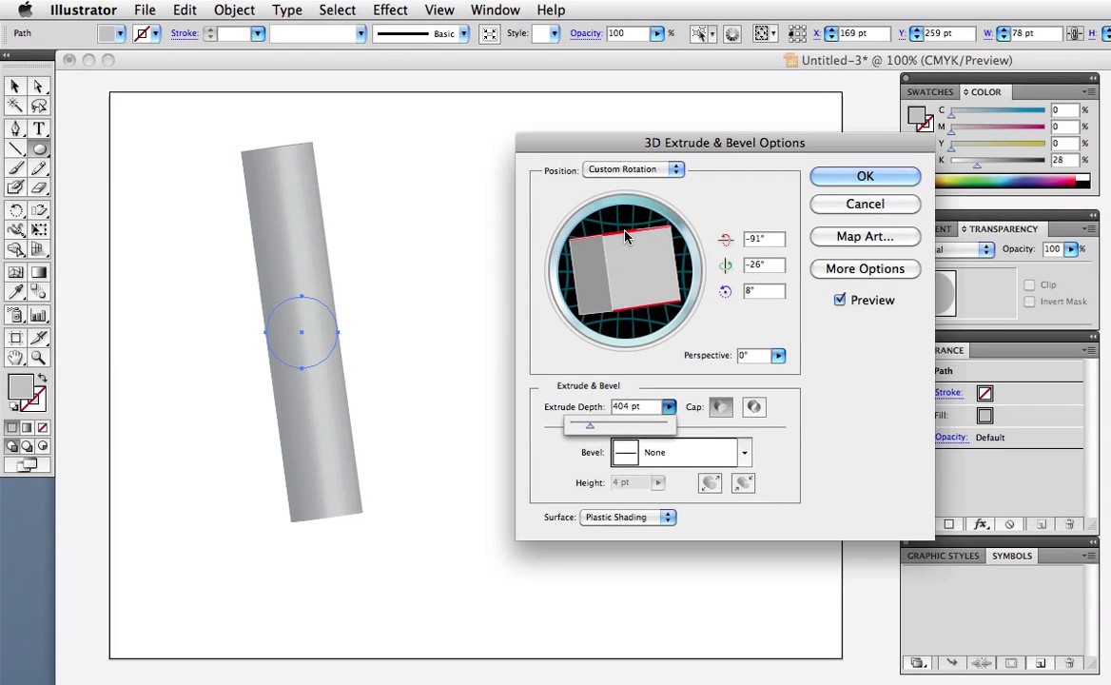
{"action": "left_click_drag", "start_coordinate": [623, 232], "coordinate": [632, 315]}
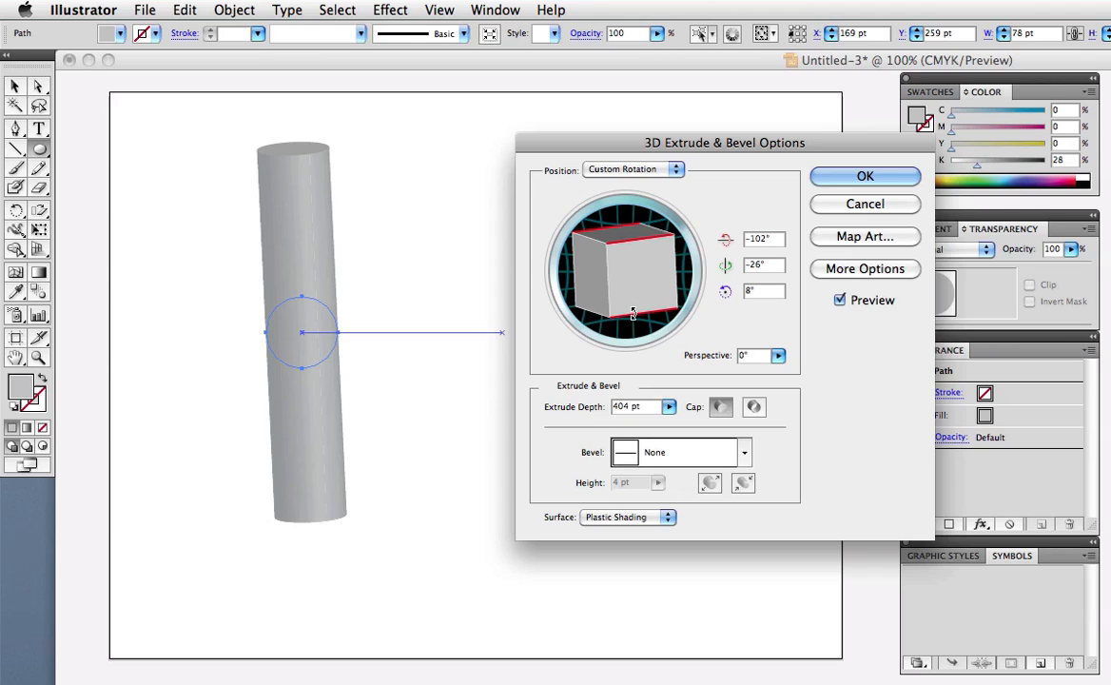
{"action": "left_click", "coordinate": [863, 175]}
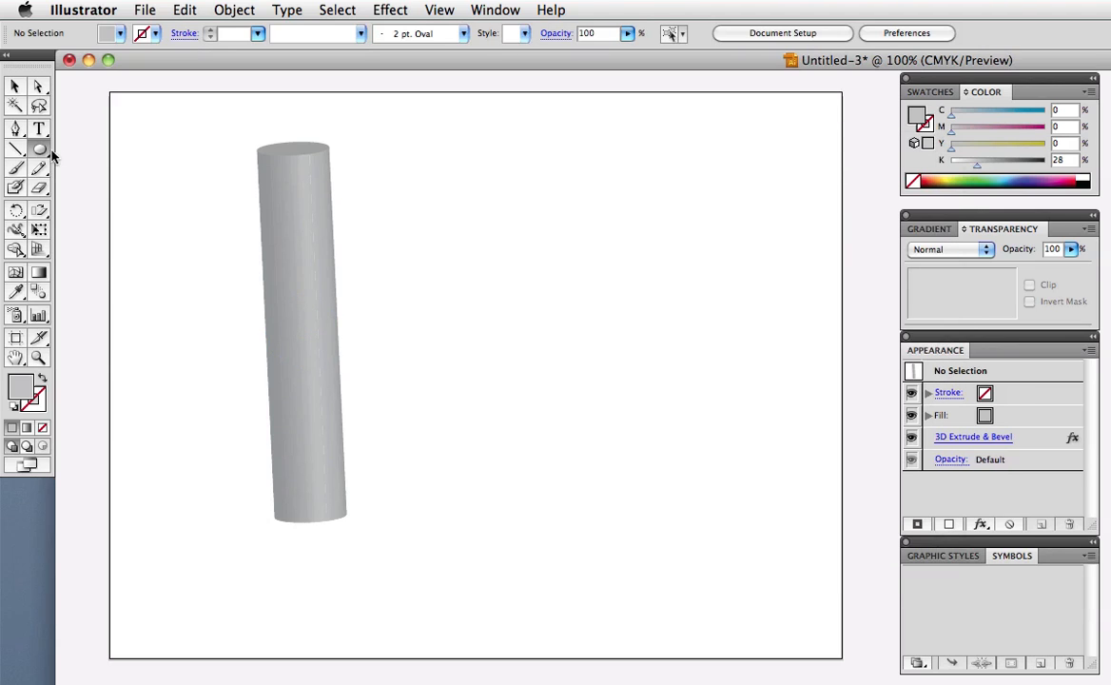
Draw a tall thin red bar and copy a green bar beside it
{"action": "left_click_drag", "start_coordinate": [460, 168], "coordinate": [460, 540]}
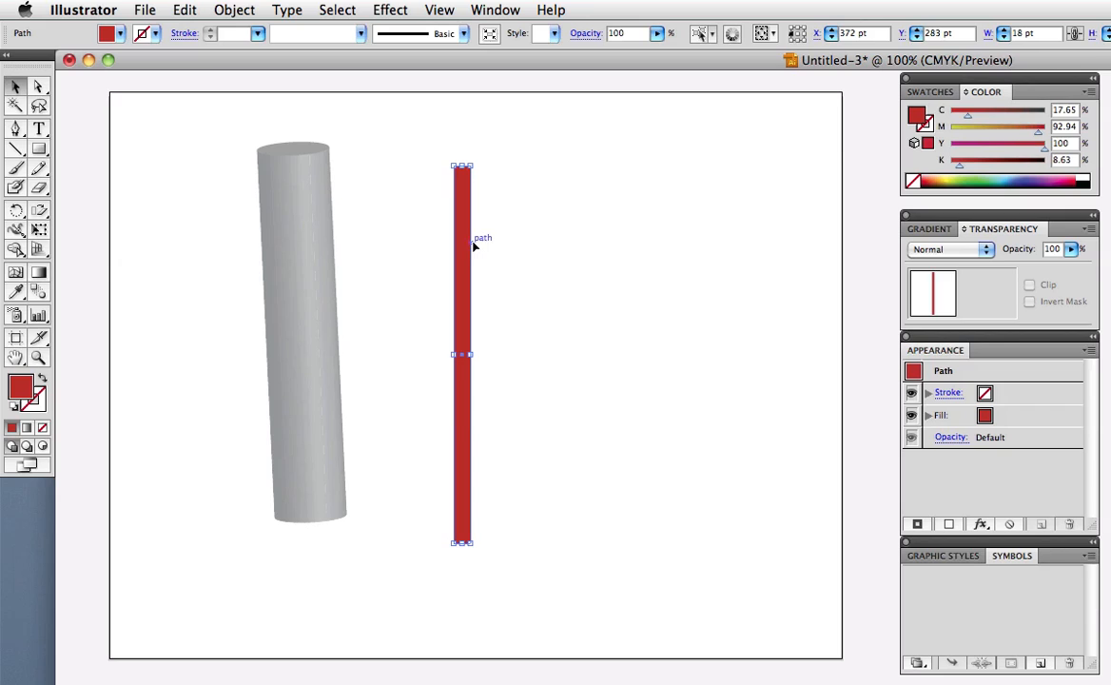
{"action": "left_click_drag", "start_coordinate": [462, 355], "coordinate": [479, 356]}
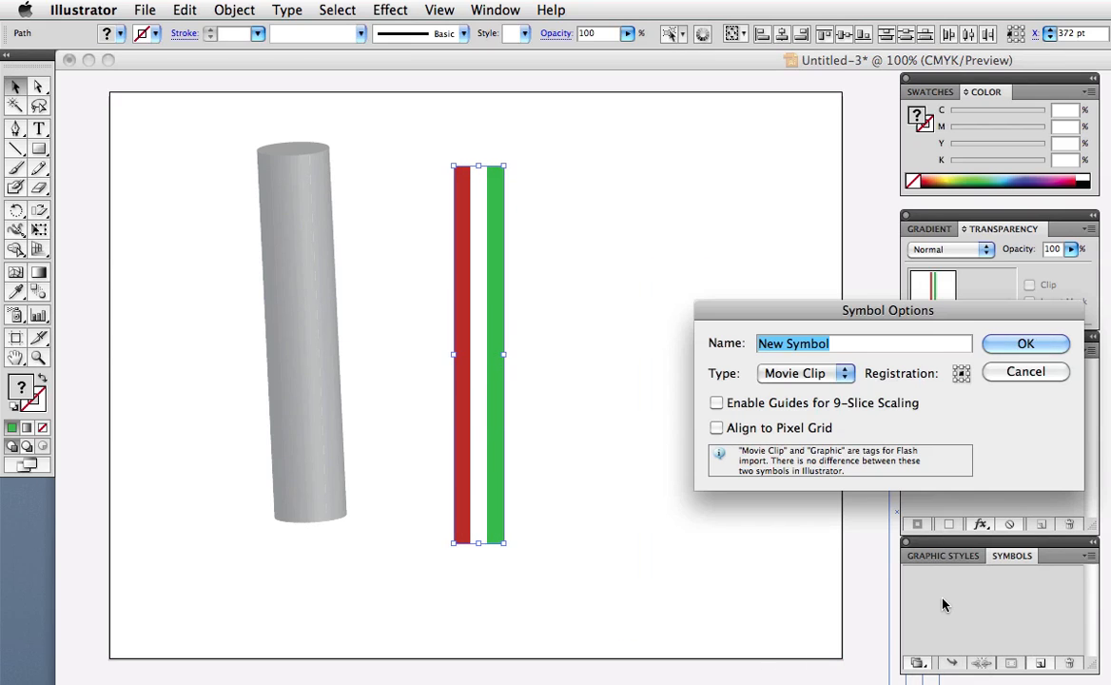
Save the stripes as a Graphic symbol named 'italy' and reach the cylinder's Map Art options
{"action": "left_click_drag", "start_coordinate": [887, 310], "coordinate": [716, 282]}
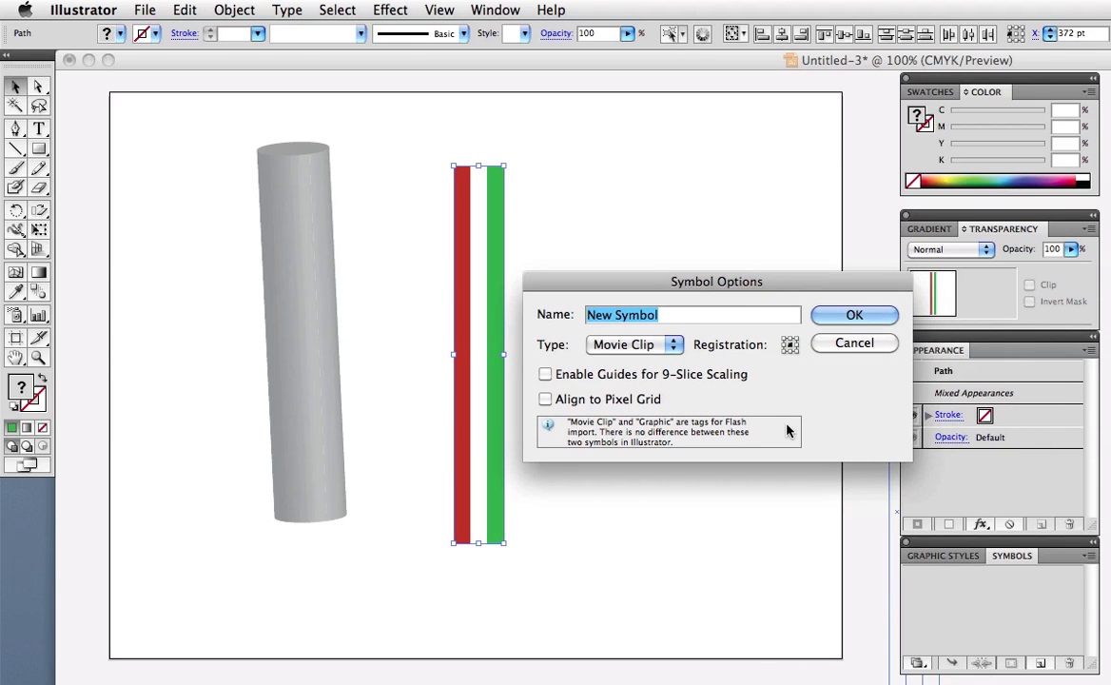
{"action": "left_click", "coordinate": [631, 344]}
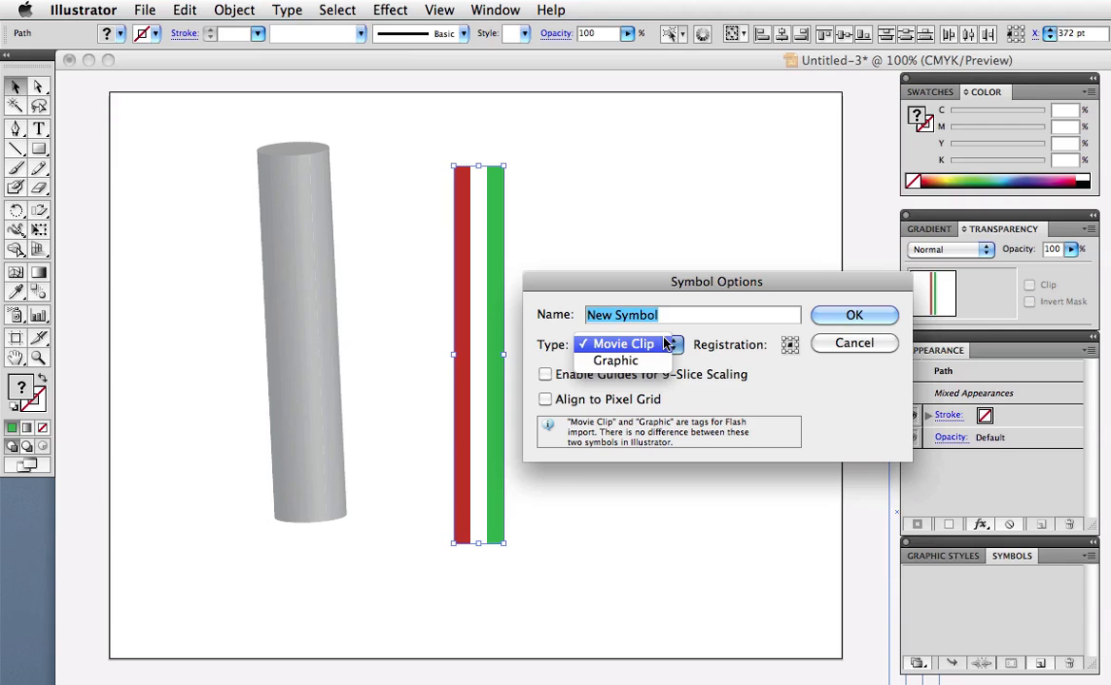
{"action": "left_click", "coordinate": [616, 359]}
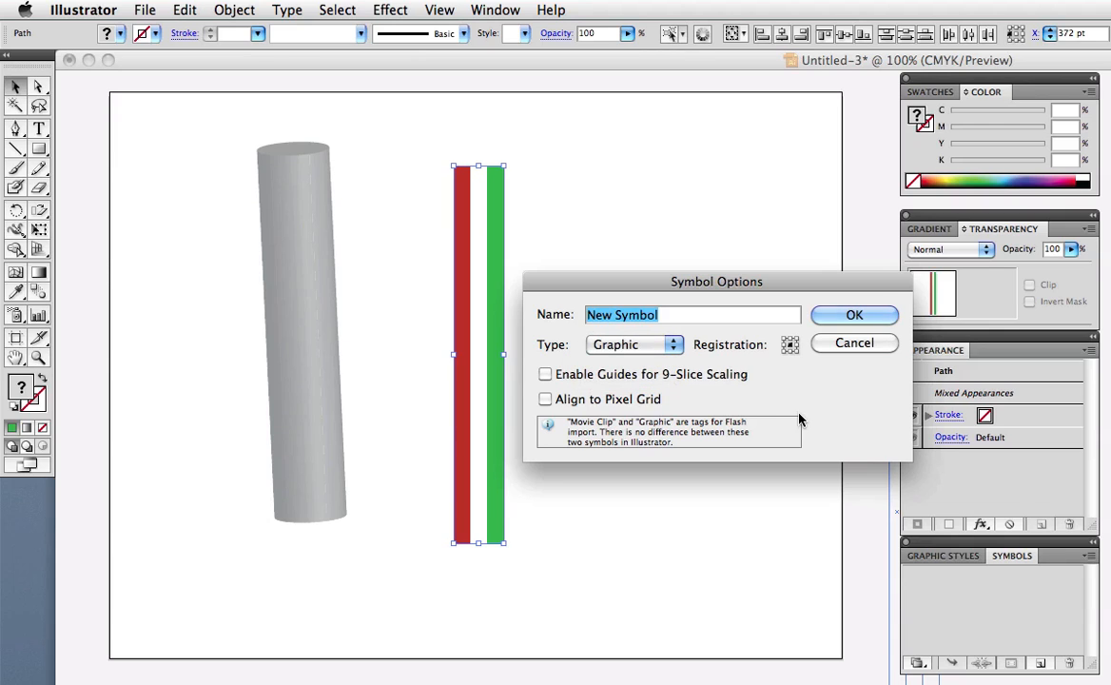
{"action": "type", "text": "italy"}
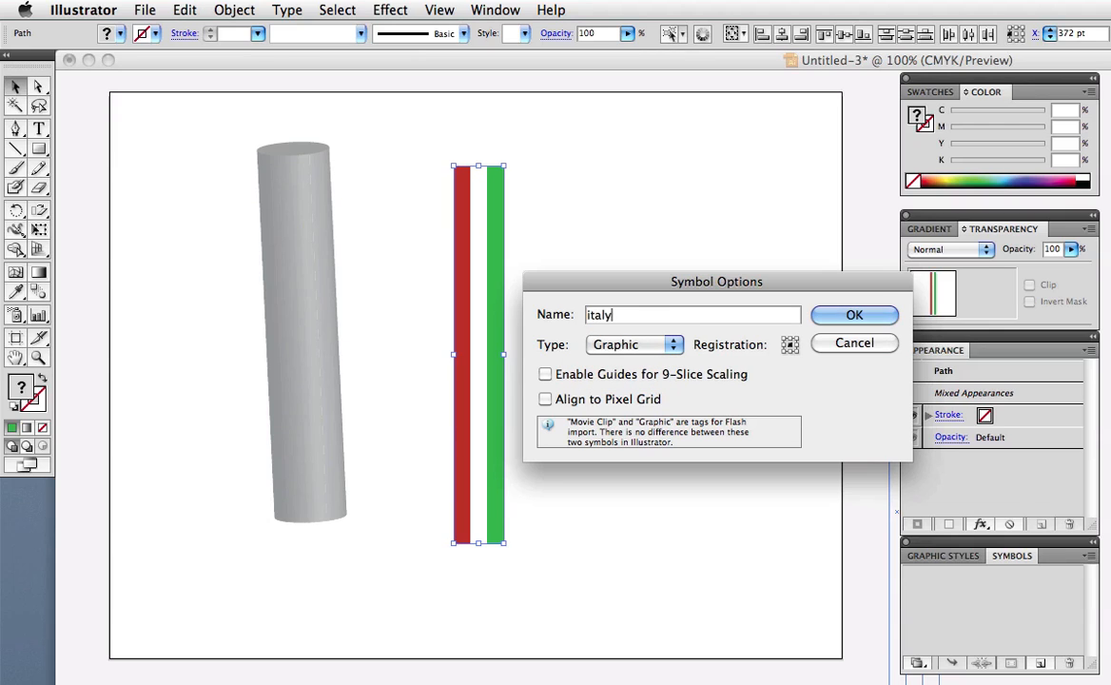
{"action": "left_click", "coordinate": [852, 314]}
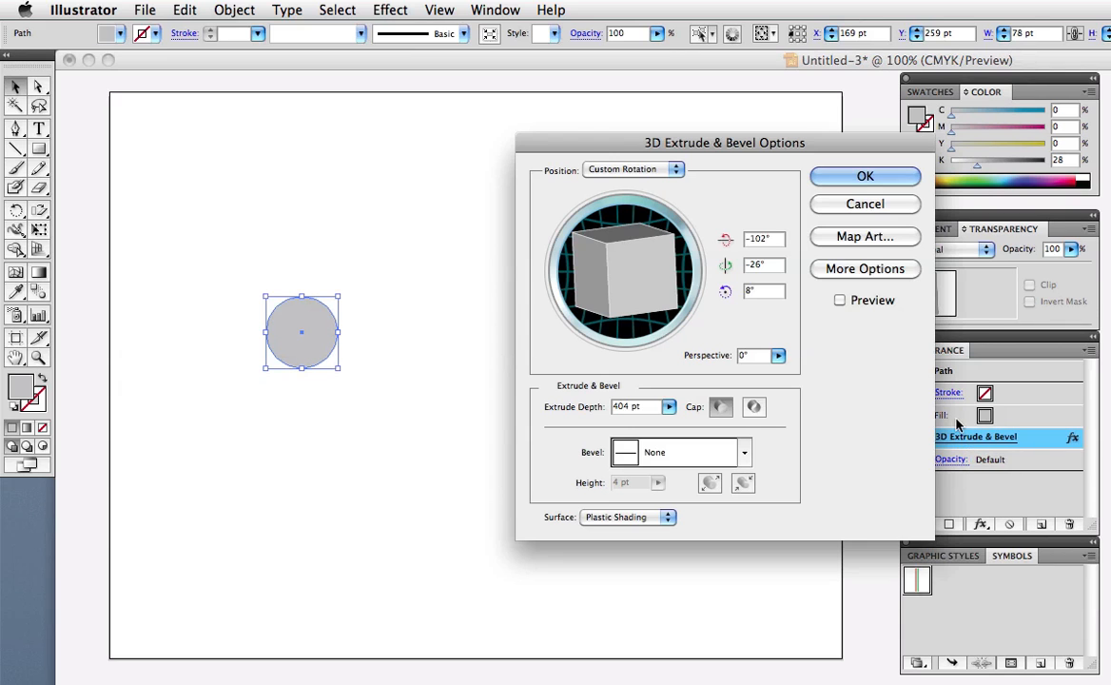
{"action": "left_click", "coordinate": [863, 235]}
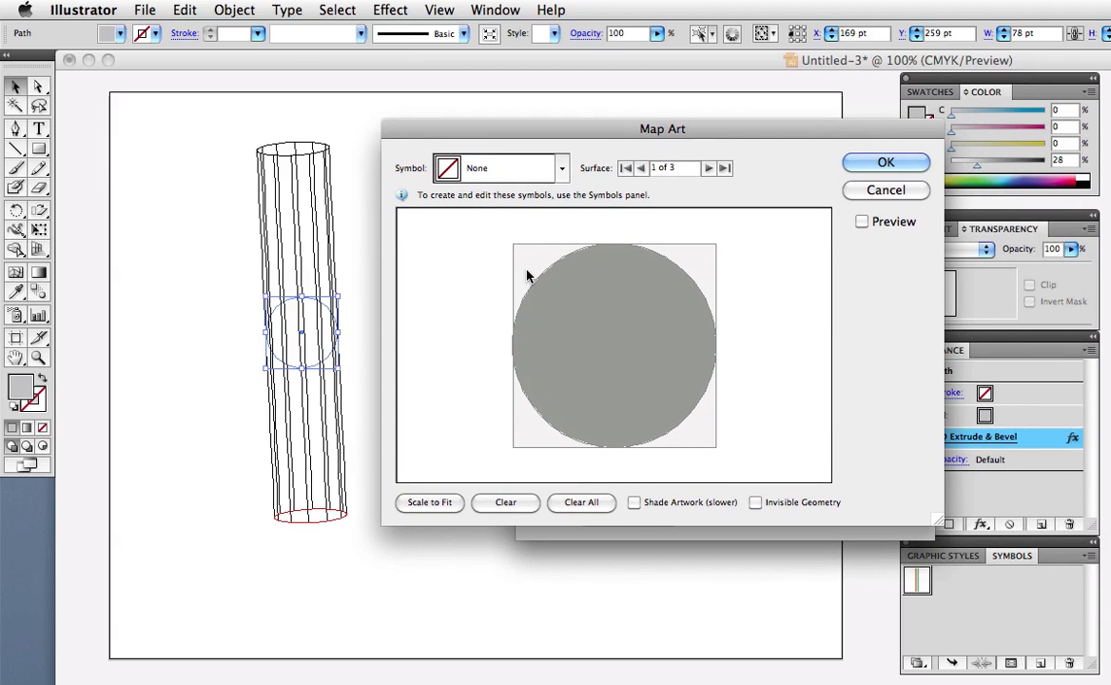
{"action": "mouse_move", "coordinate": [350, 510]}
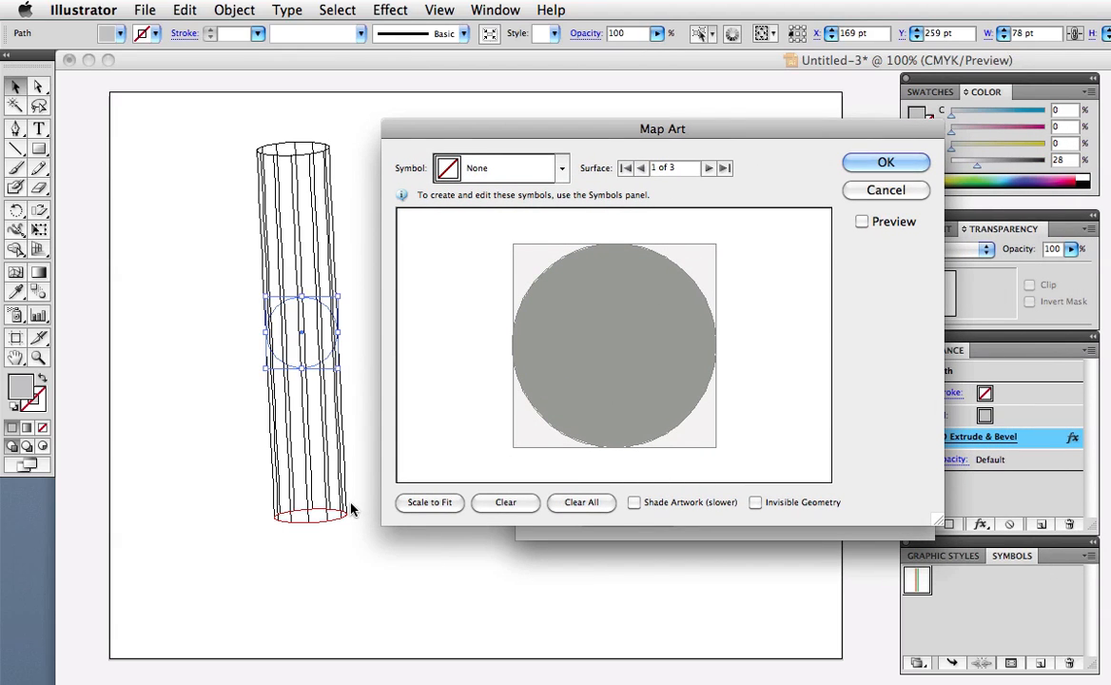
{"action": "mouse_move", "coordinate": [647, 264]}
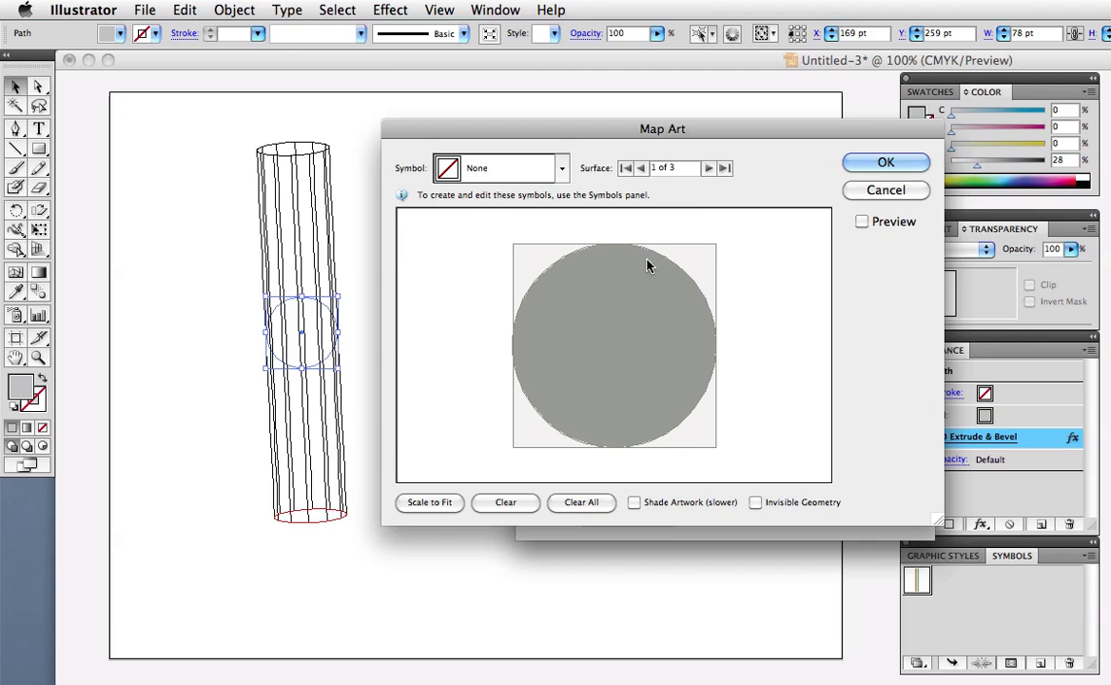
Advance Map Art to Surface 3 of 3, the cylinder's curved side
{"action": "left_click", "coordinate": [708, 167]}
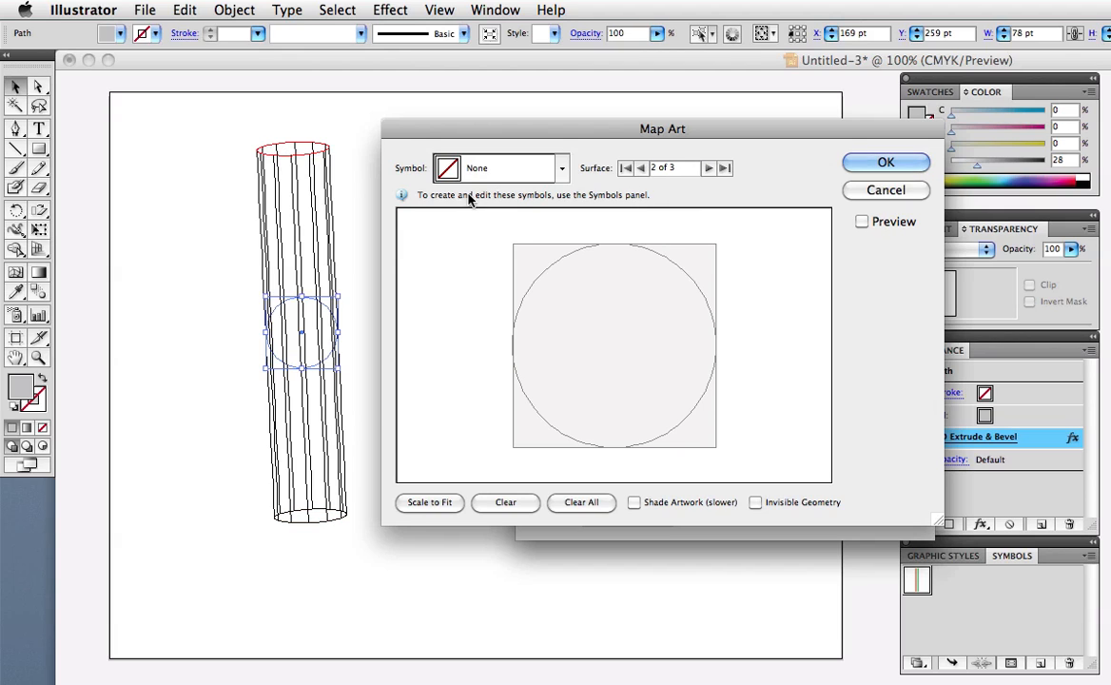
{"action": "left_click", "coordinate": [707, 168]}
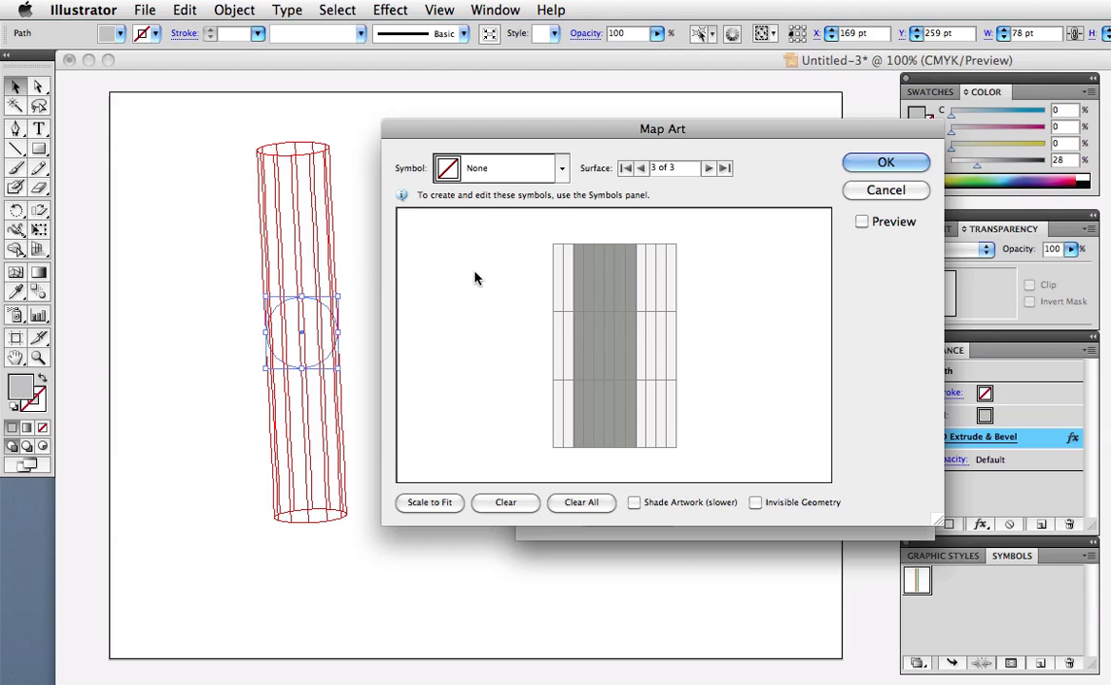
{"action": "mouse_move", "coordinate": [599, 398]}
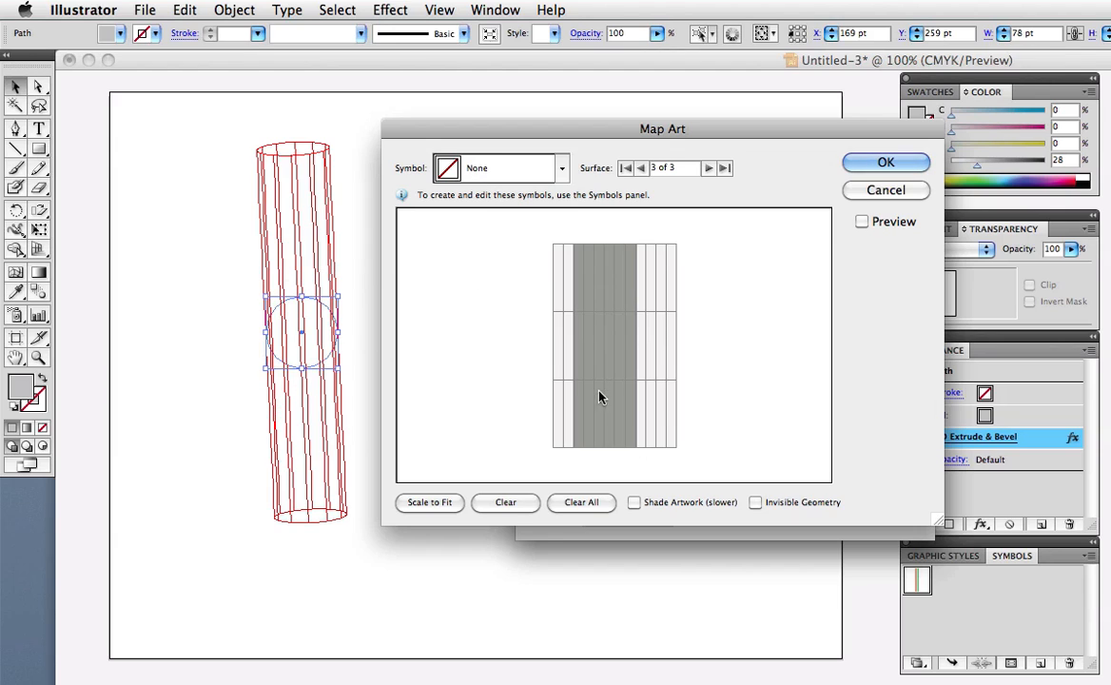
{"action": "mouse_move", "coordinate": [654, 388]}
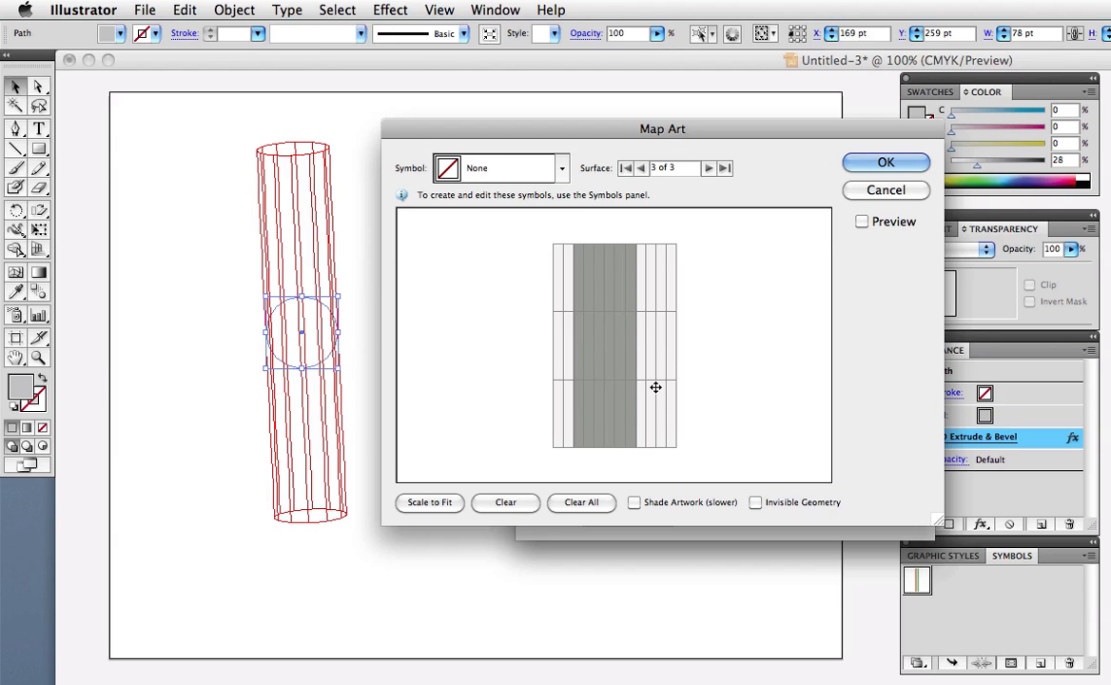
Map the italy symbol onto the side surface and shift the stripes further up it
{"action": "left_click", "coordinate": [559, 167]}
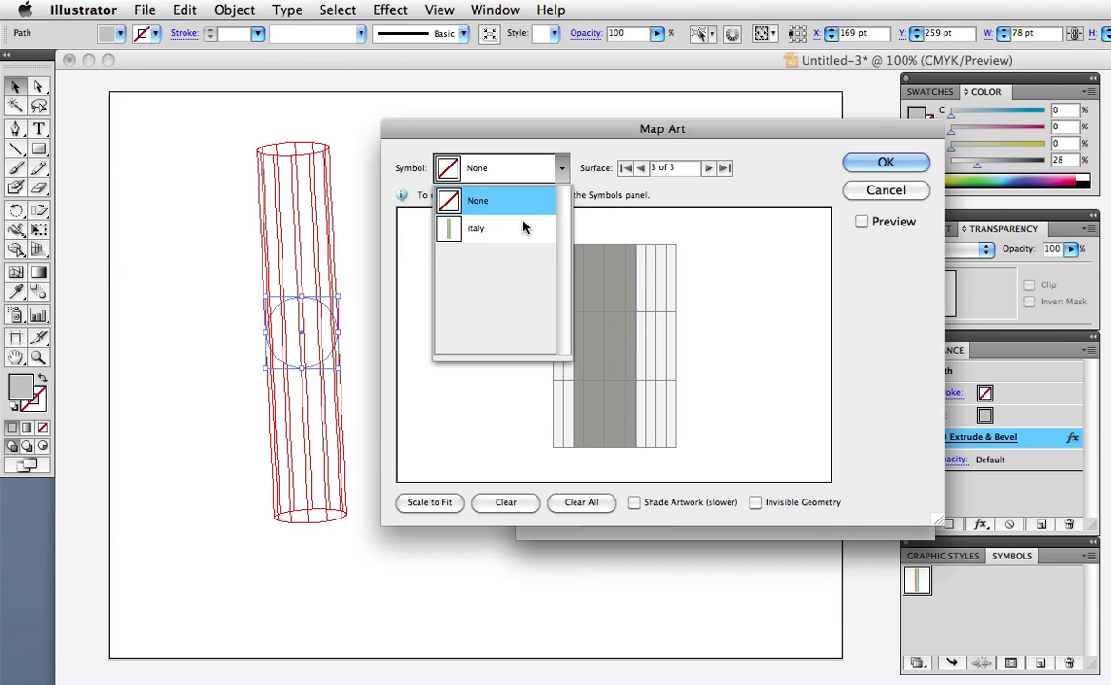
{"action": "left_click", "coordinate": [476, 228]}
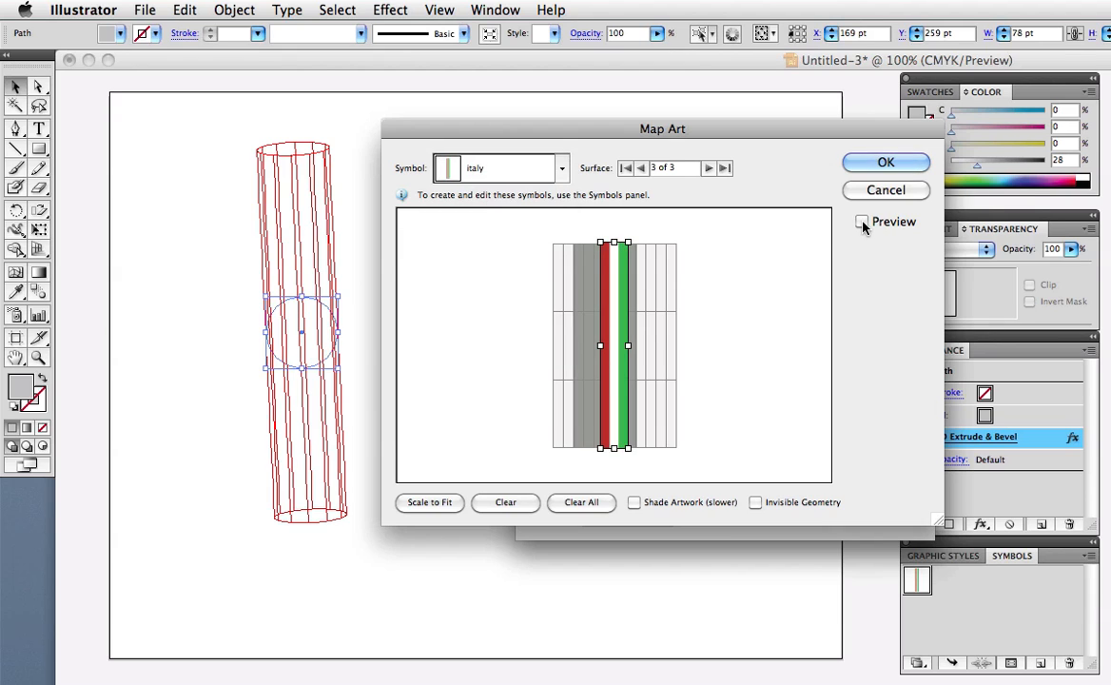
{"action": "left_click", "coordinate": [862, 221]}
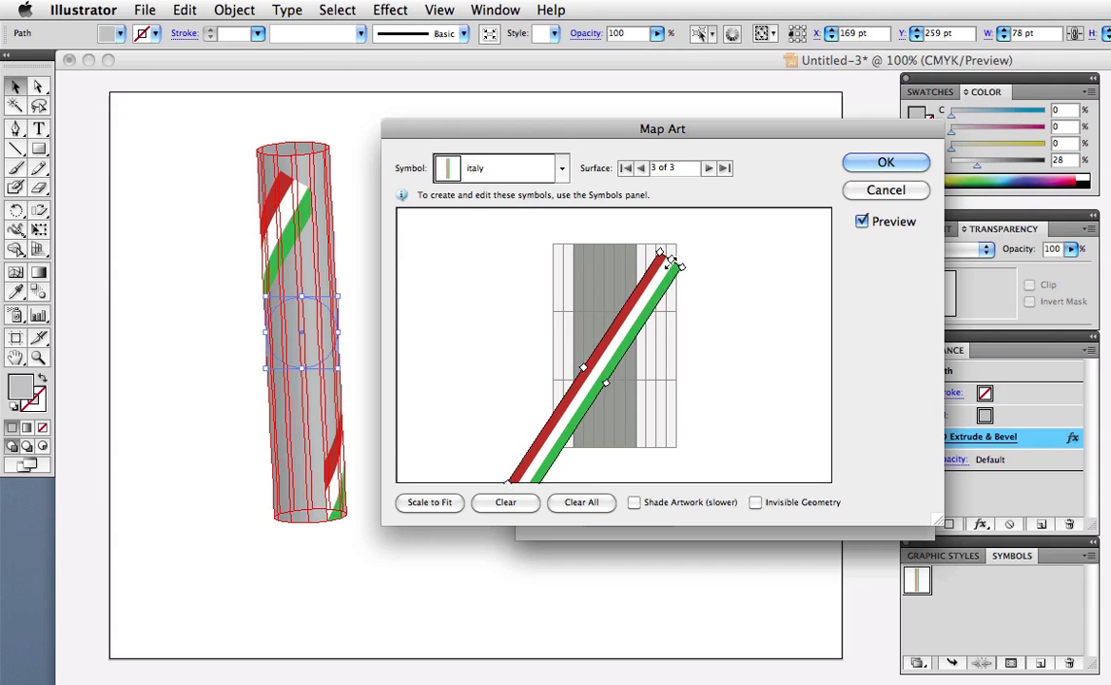
{"action": "left_click_drag", "start_coordinate": [646, 266], "coordinate": [694, 228]}
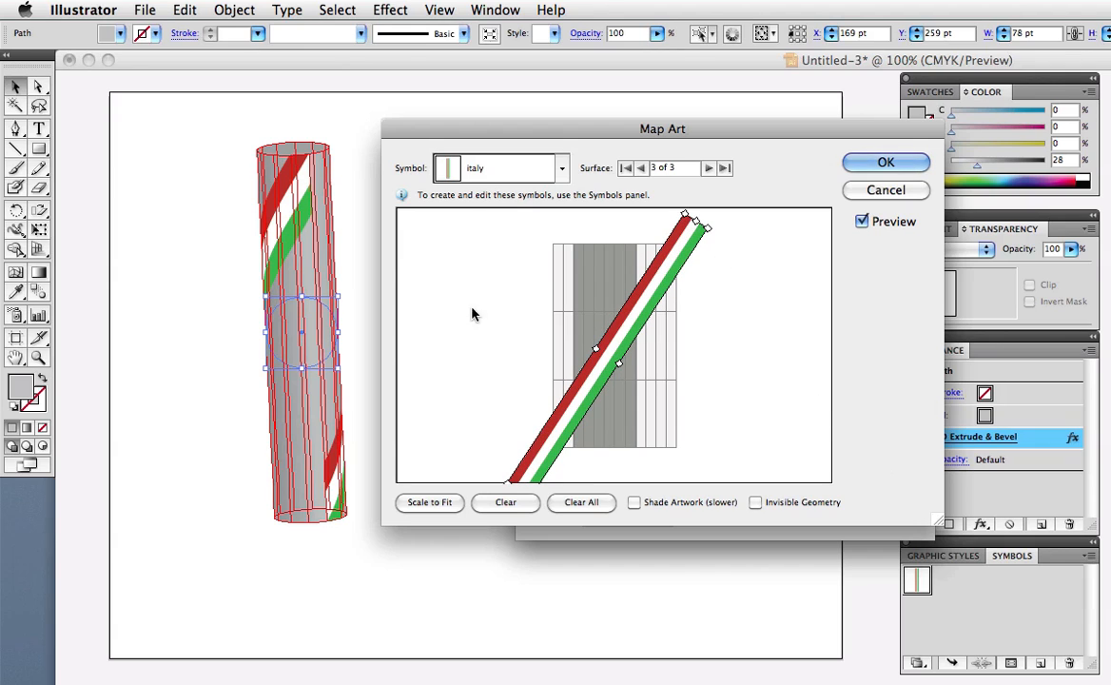
{"action": "mouse_move", "coordinate": [358, 376]}
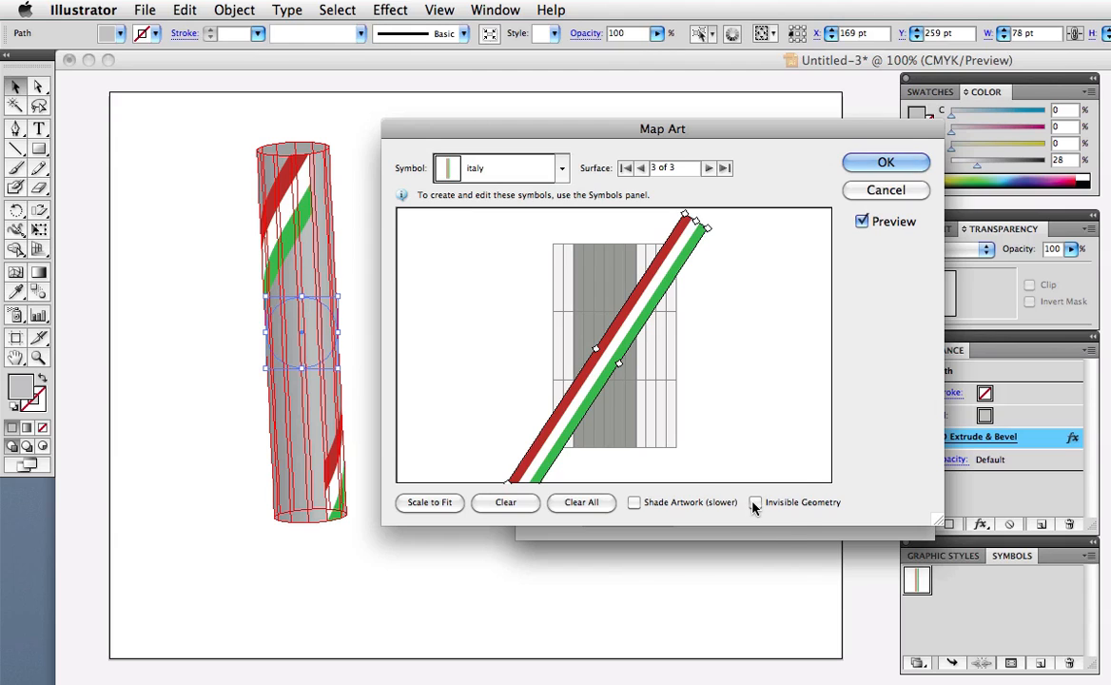
Enable Invisible Geometry and Shade Artwork, then apply so only the shaded ribbon remains
{"action": "left_click", "coordinate": [757, 502]}
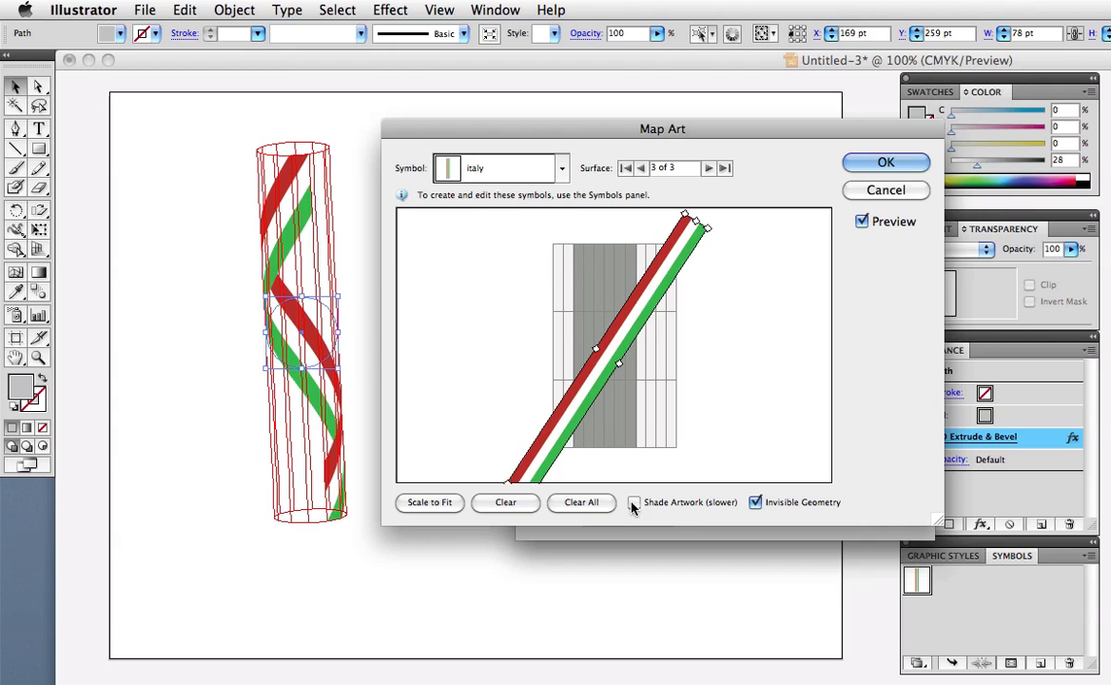
{"action": "left_click", "coordinate": [634, 502]}
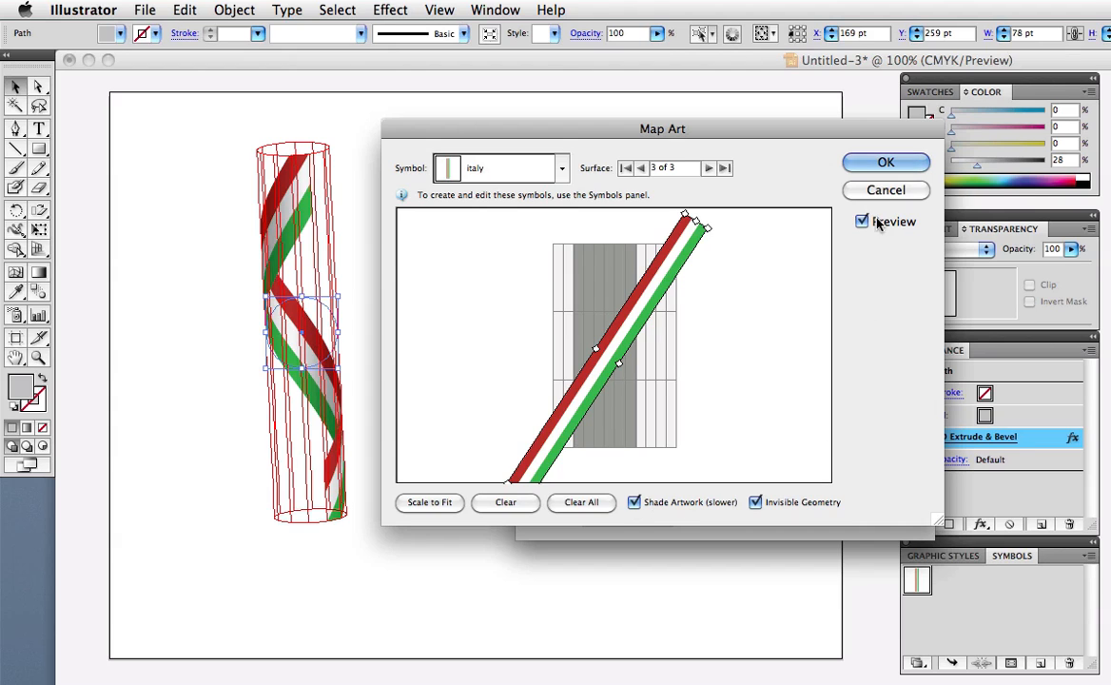
{"action": "left_click", "coordinate": [884, 162]}
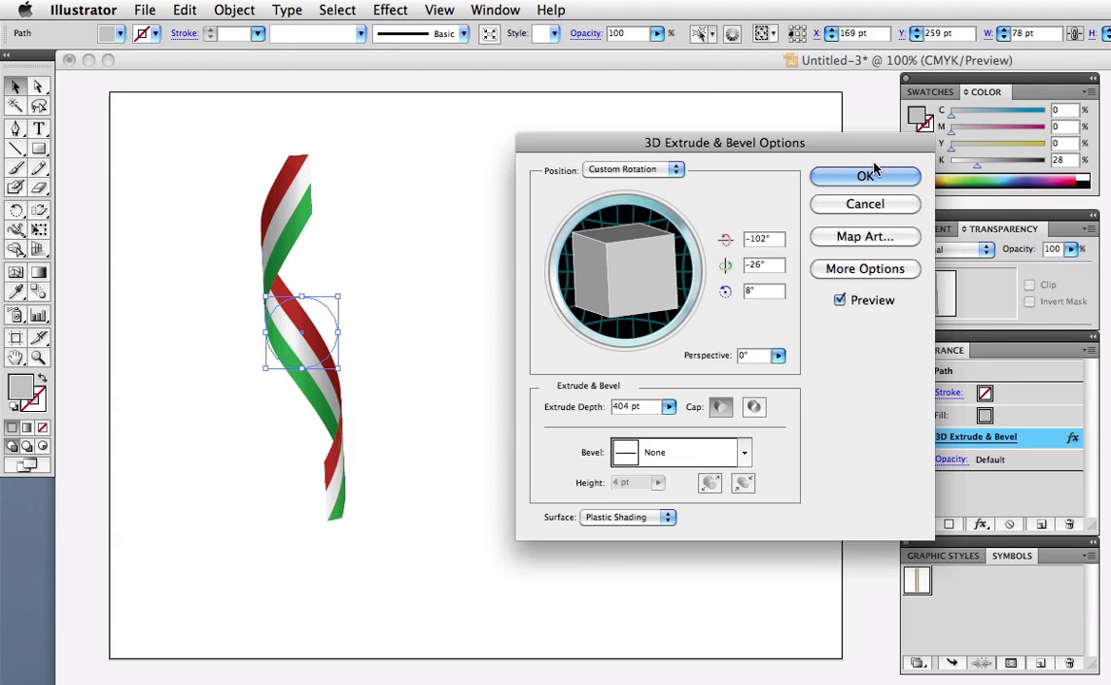
{"action": "left_click", "coordinate": [863, 268]}
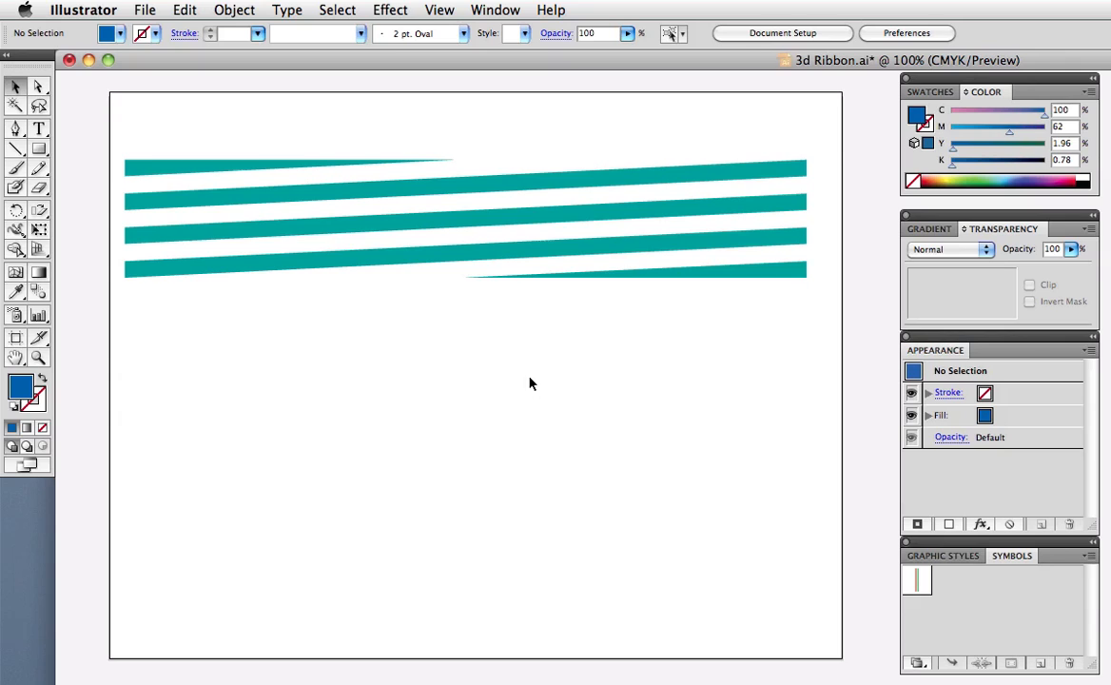
{"action": "mouse_move", "coordinate": [236, 436]}
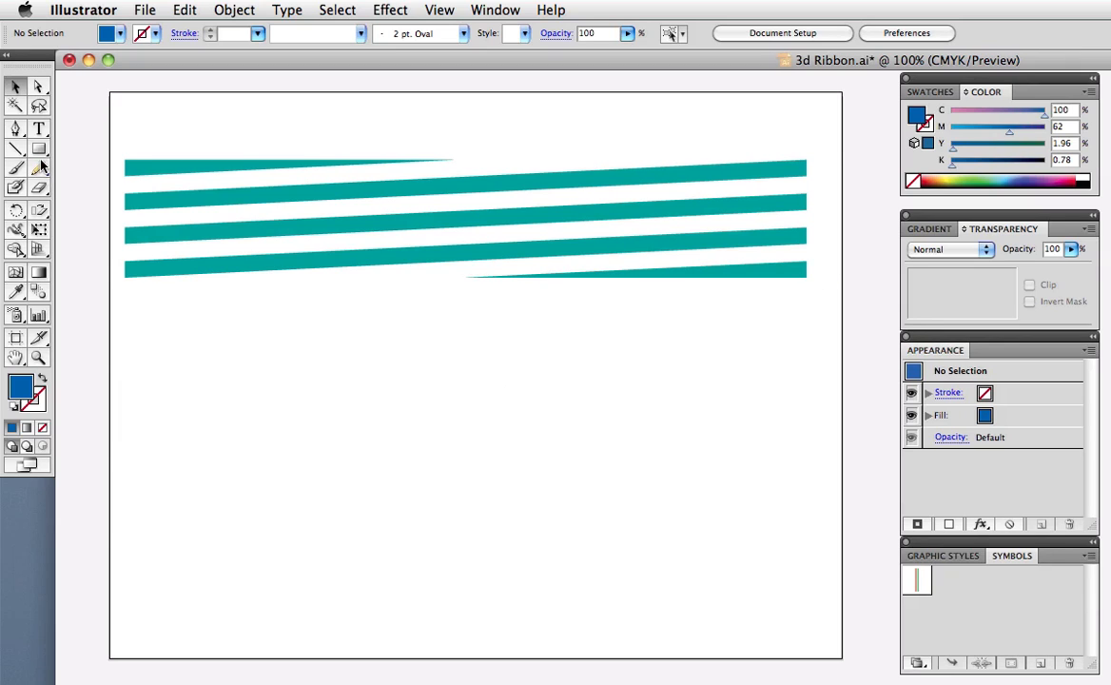
Copy the blue bar straight down and repeat with Cmd+D to build evenly spaced bars
{"action": "left_click_drag", "start_coordinate": [139, 331], "coordinate": [407, 358]}
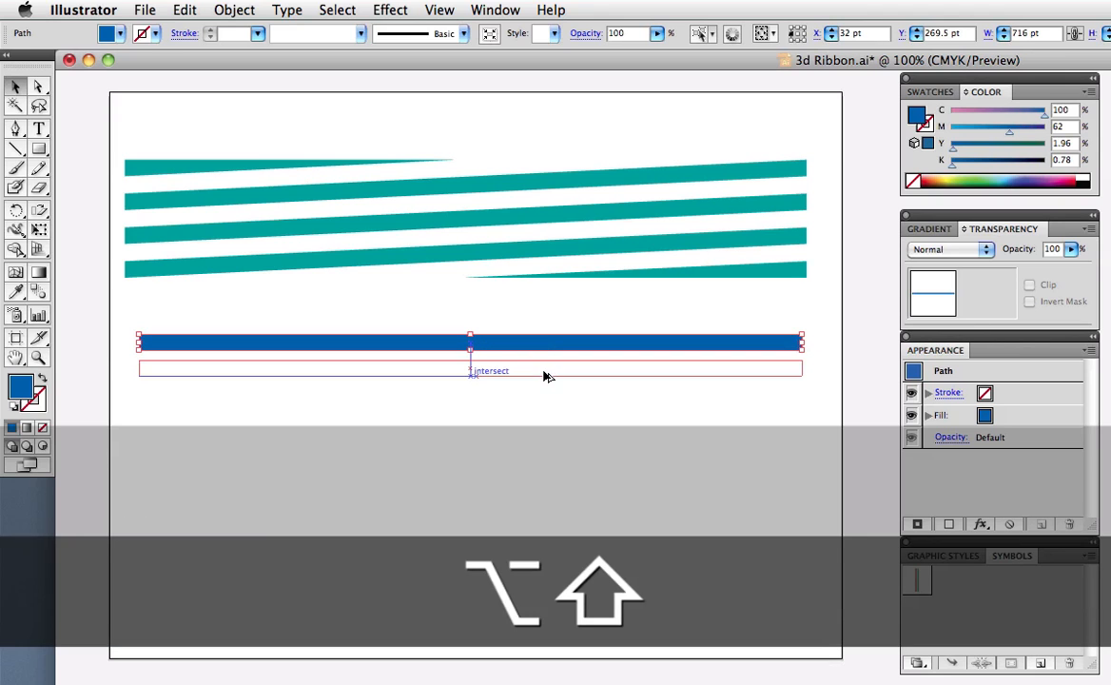
{"action": "key", "text": "cmd+d"}
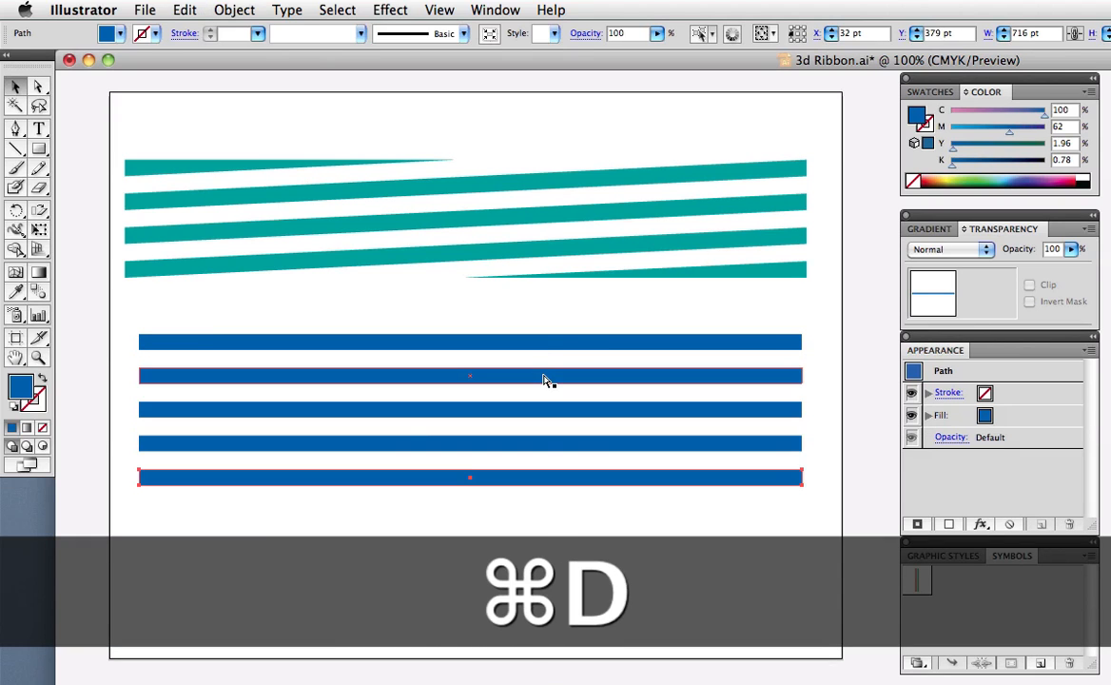
{"action": "left_click", "coordinate": [439, 12]}
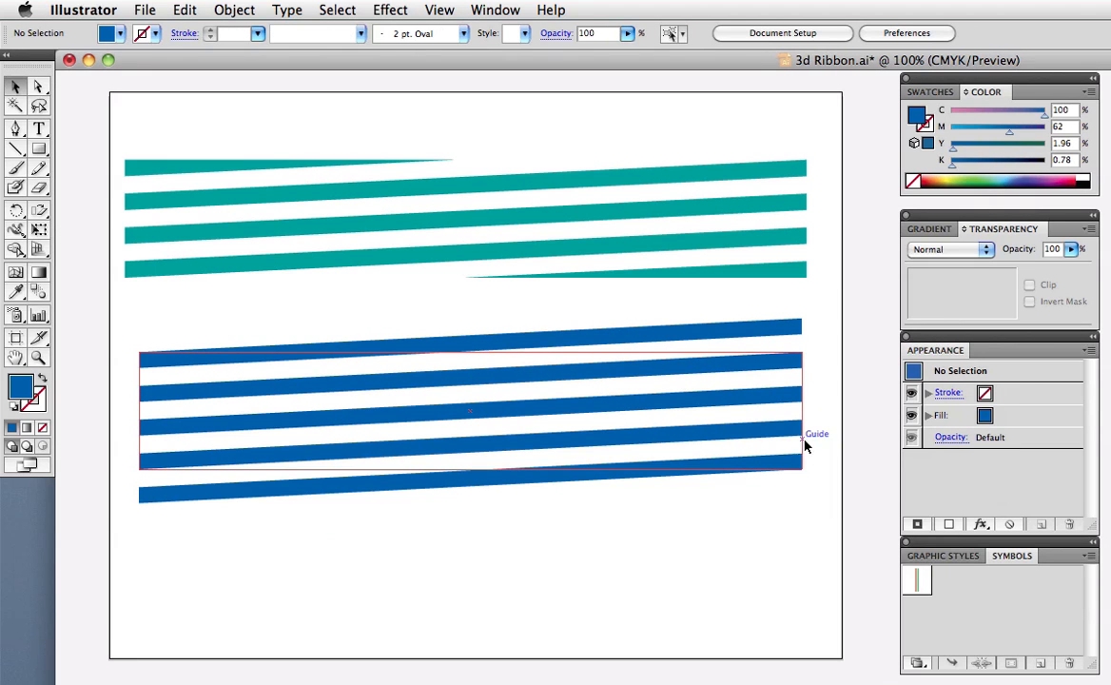
Crop the blue stripes to the rectangle with Pathfinder and return to Preview view
{"action": "left_click", "coordinate": [468, 411]}
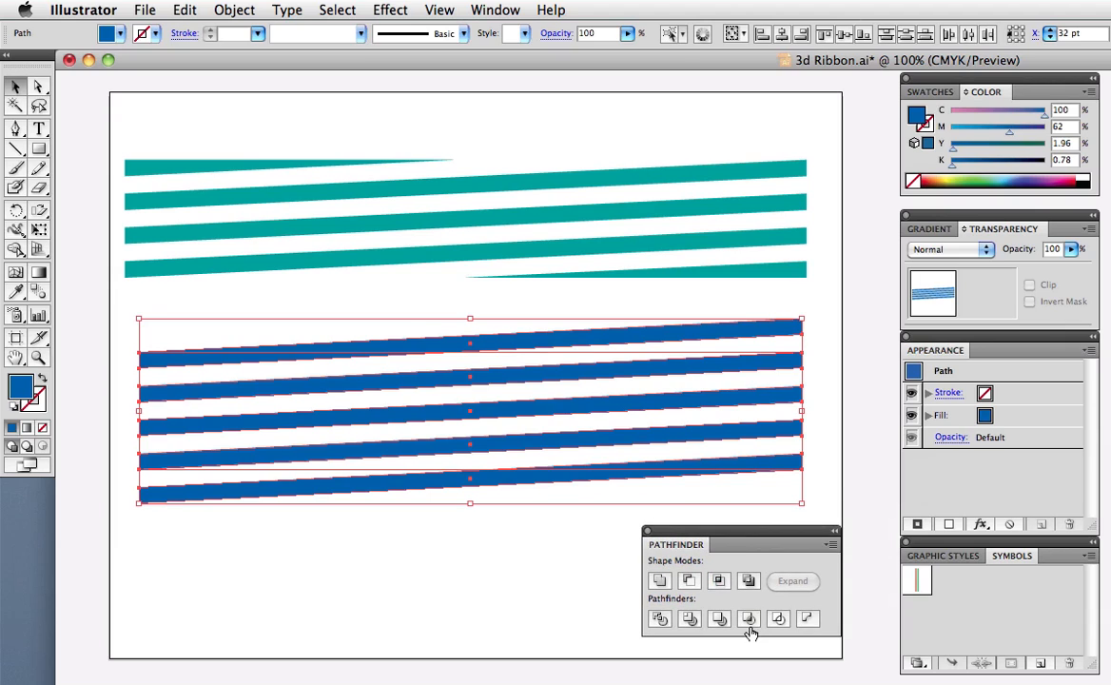
{"action": "left_click", "coordinate": [748, 618]}
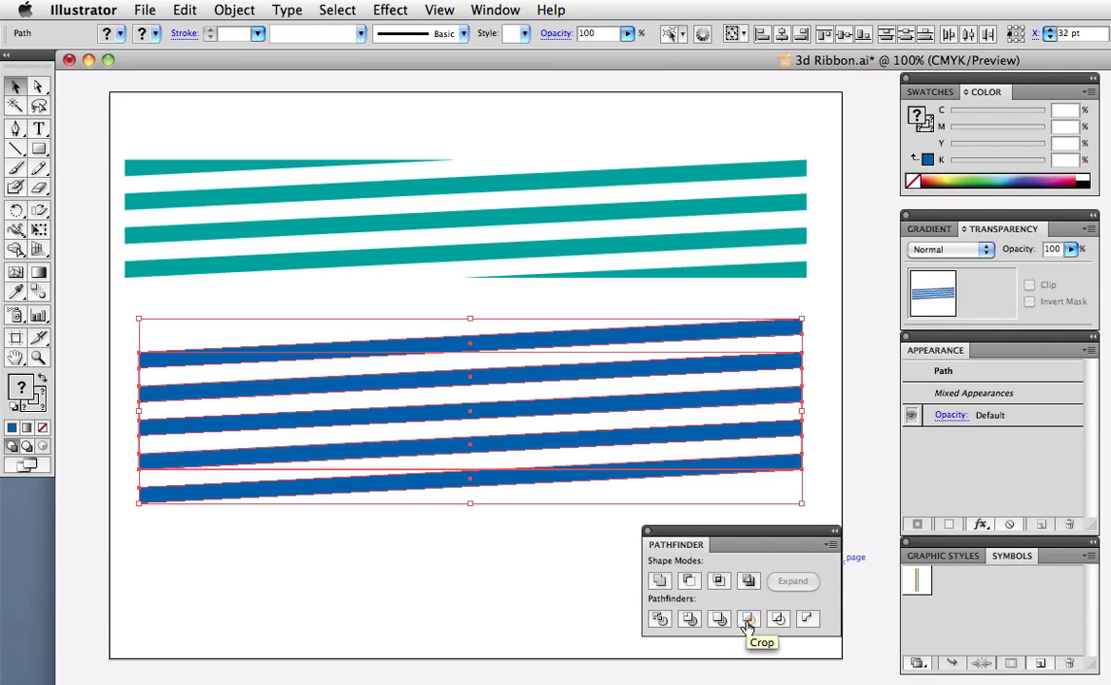
{"action": "left_click", "coordinate": [747, 619]}
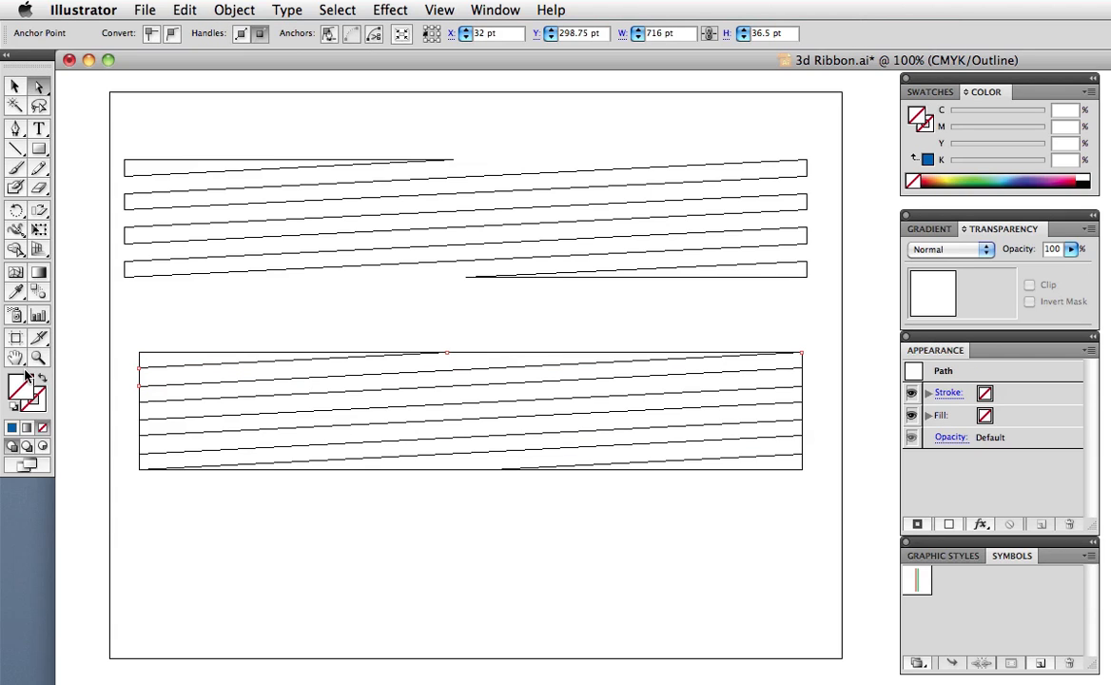
{"action": "left_click", "coordinate": [336, 9]}
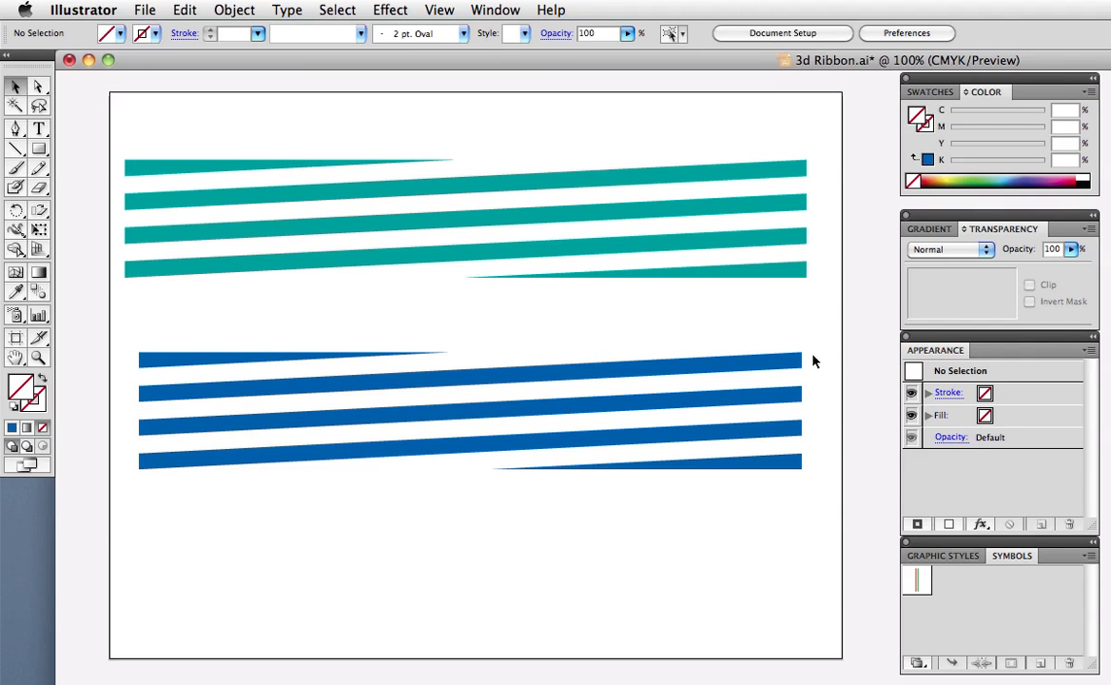
Save the cropped blue stripes as a second symbol
{"action": "left_click", "coordinate": [470, 411]}
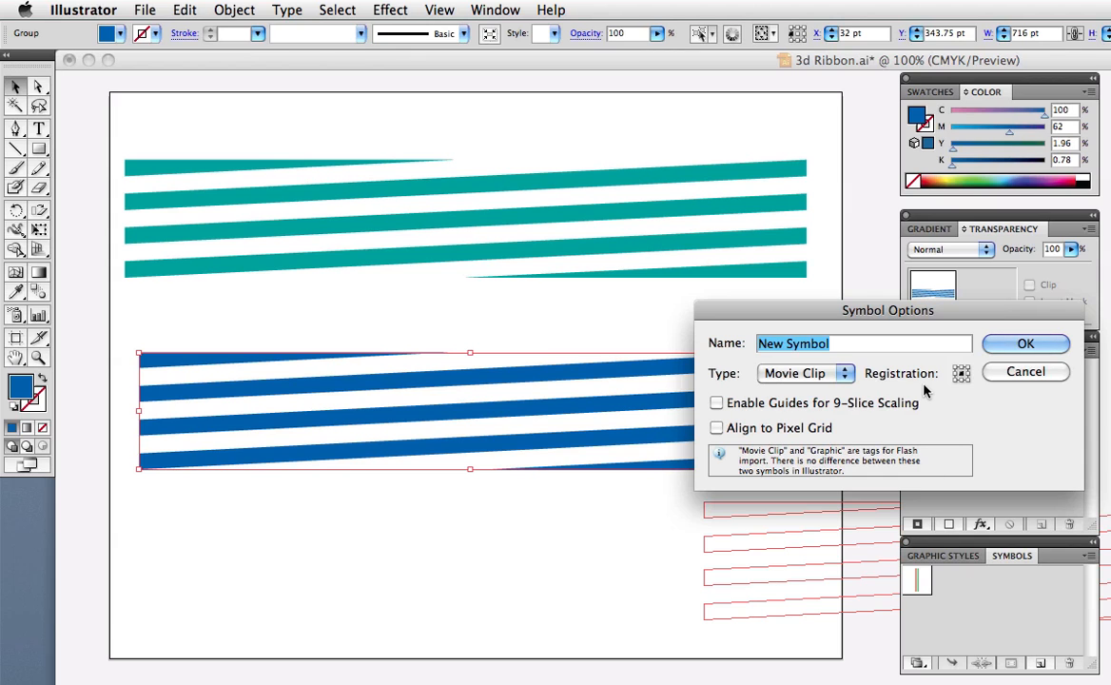
{"action": "left_click", "coordinate": [1025, 342]}
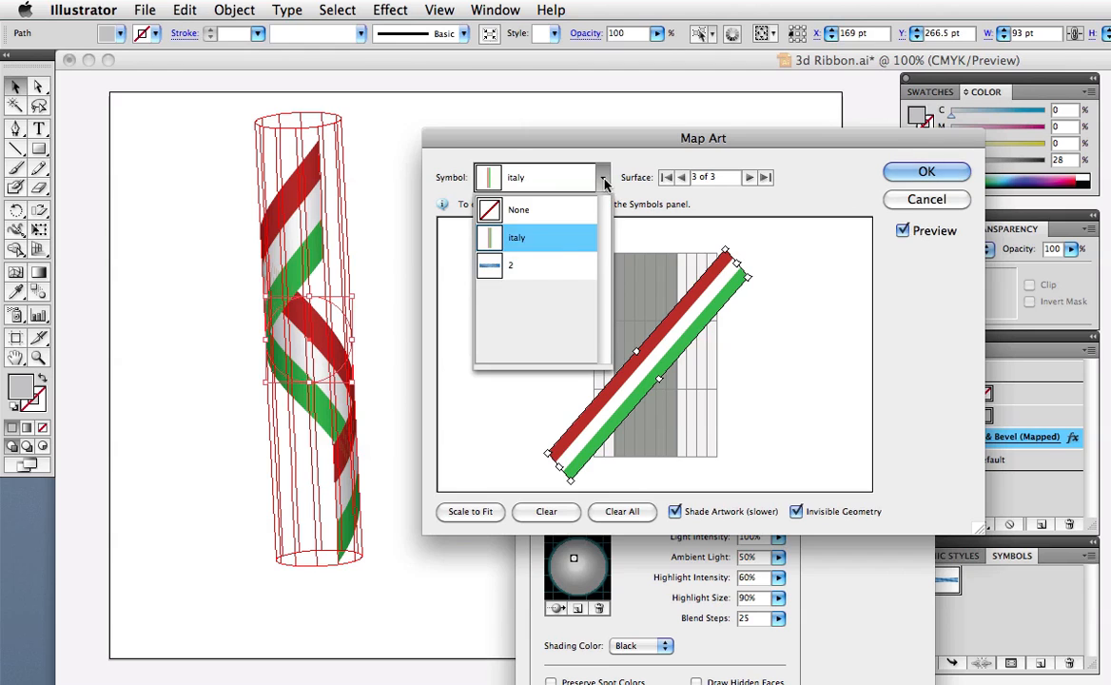
Map symbol 2 onto the cylinder with Scale to Fit for a repeating blue spiral
{"action": "left_click", "coordinate": [509, 264]}
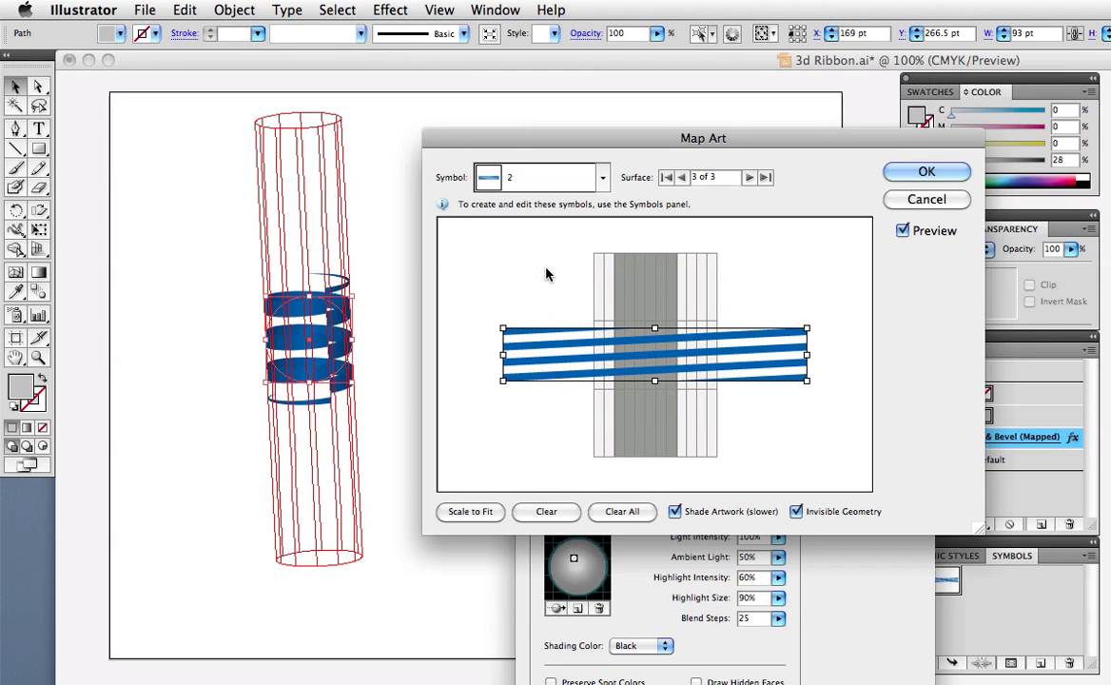
{"action": "left_click", "coordinate": [470, 509]}
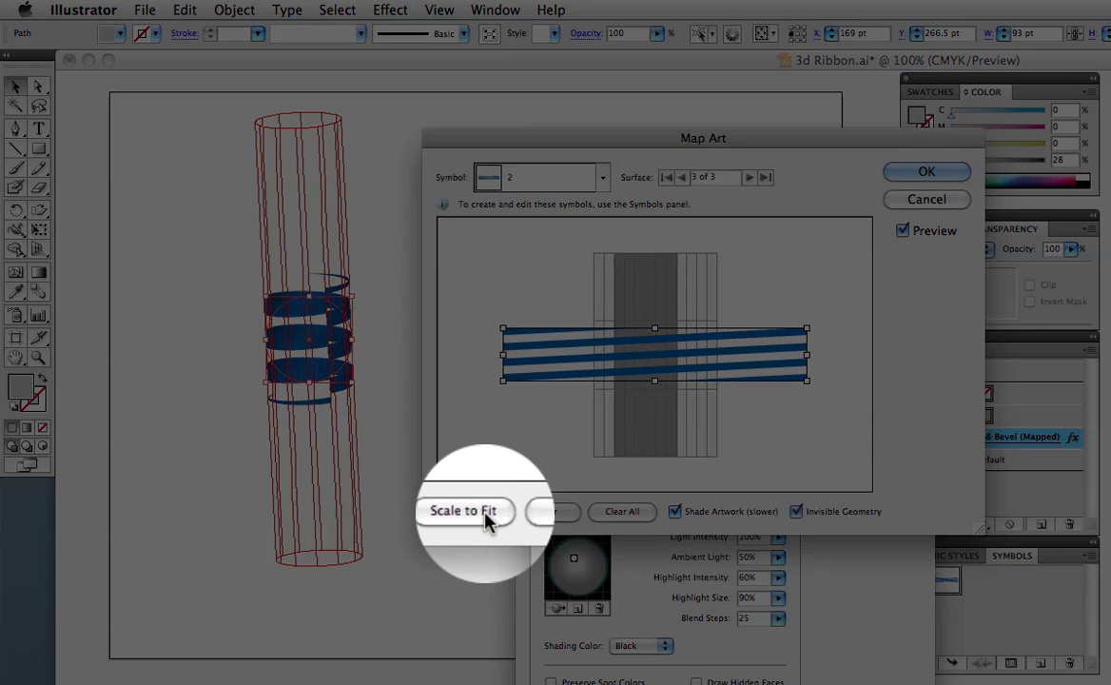
{"action": "left_click", "coordinate": [464, 510]}
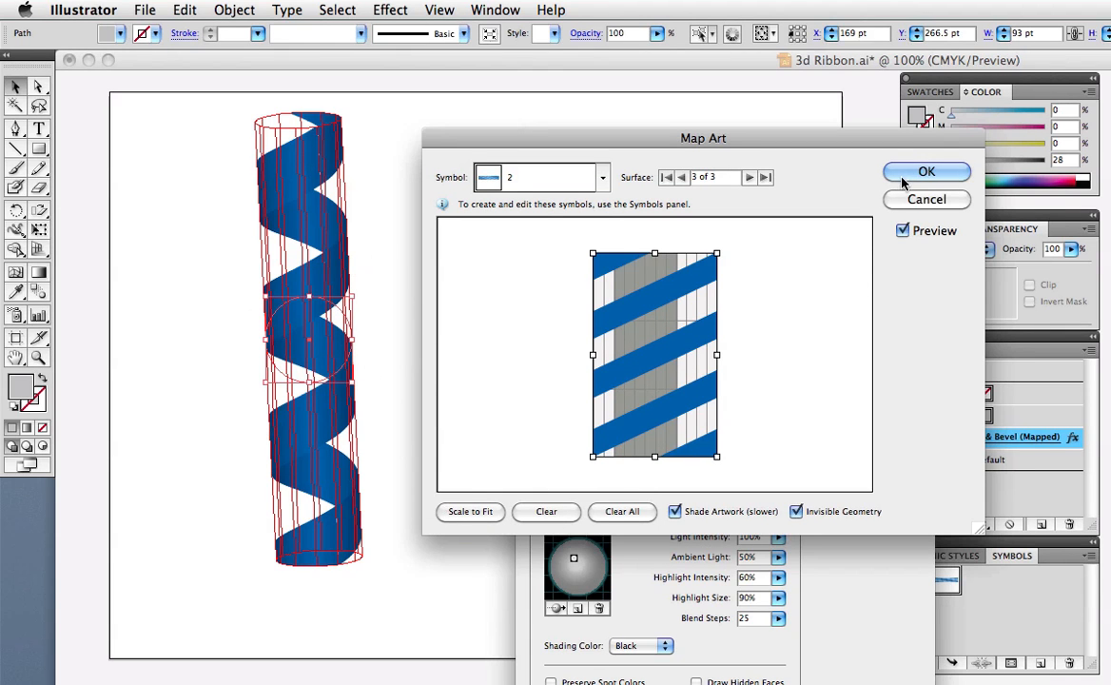
{"action": "left_click", "coordinate": [927, 171]}
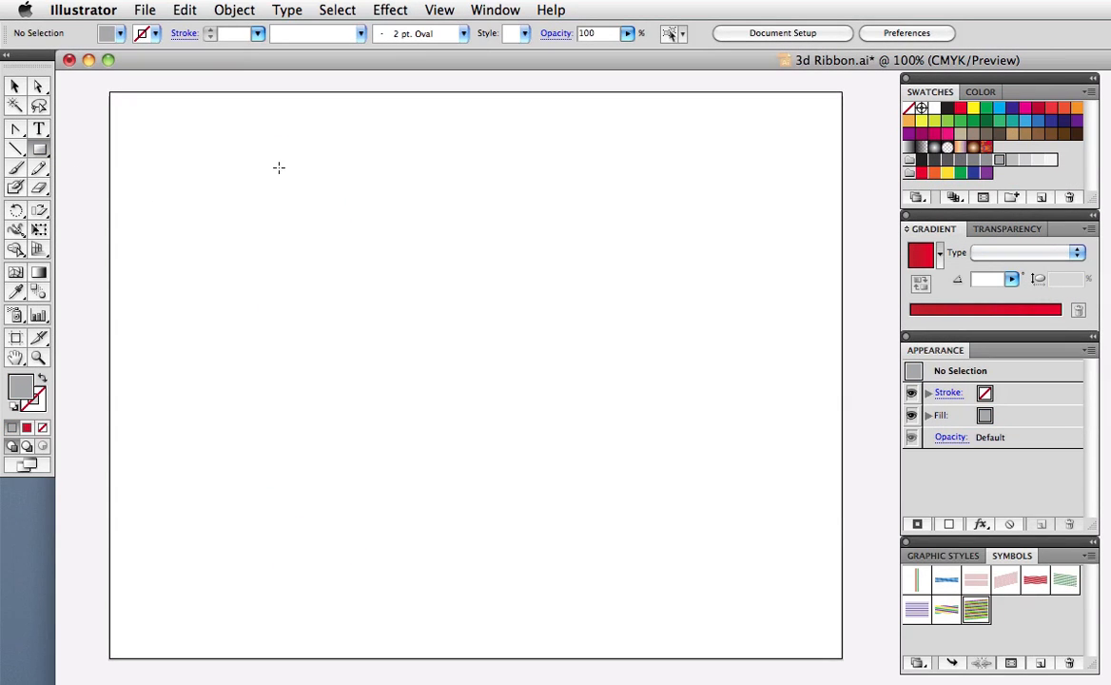
Apply 3D Revolve to the grey bar with Preview on and reach Map Art
{"action": "left_click", "coordinate": [390, 9]}
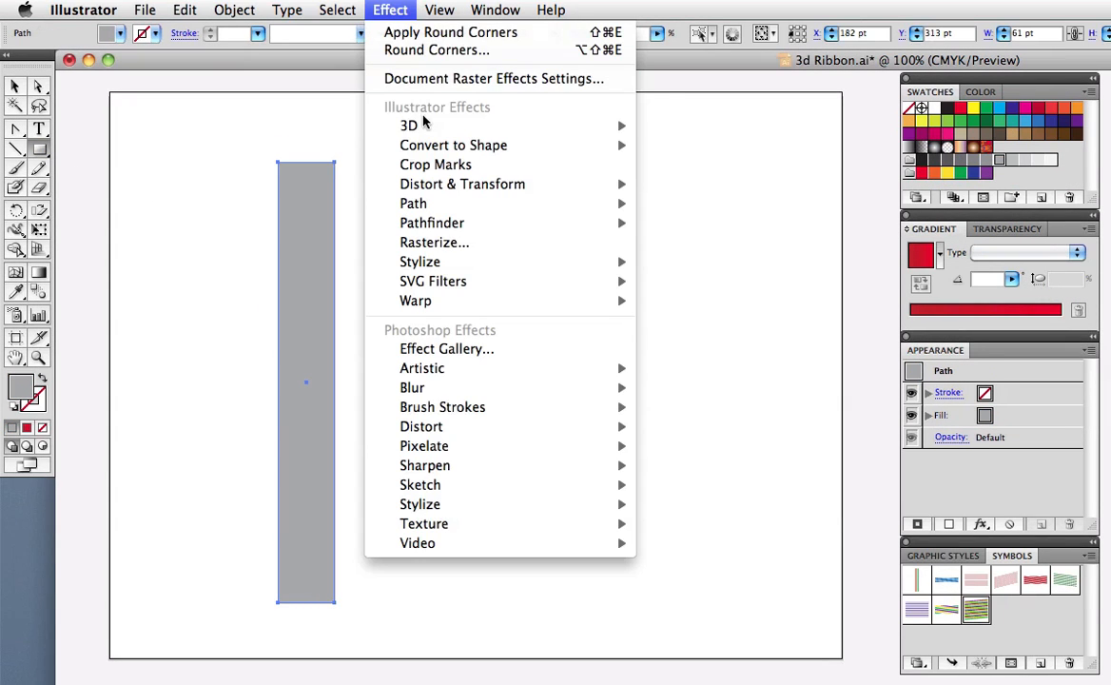
{"action": "left_click", "coordinate": [407, 126]}
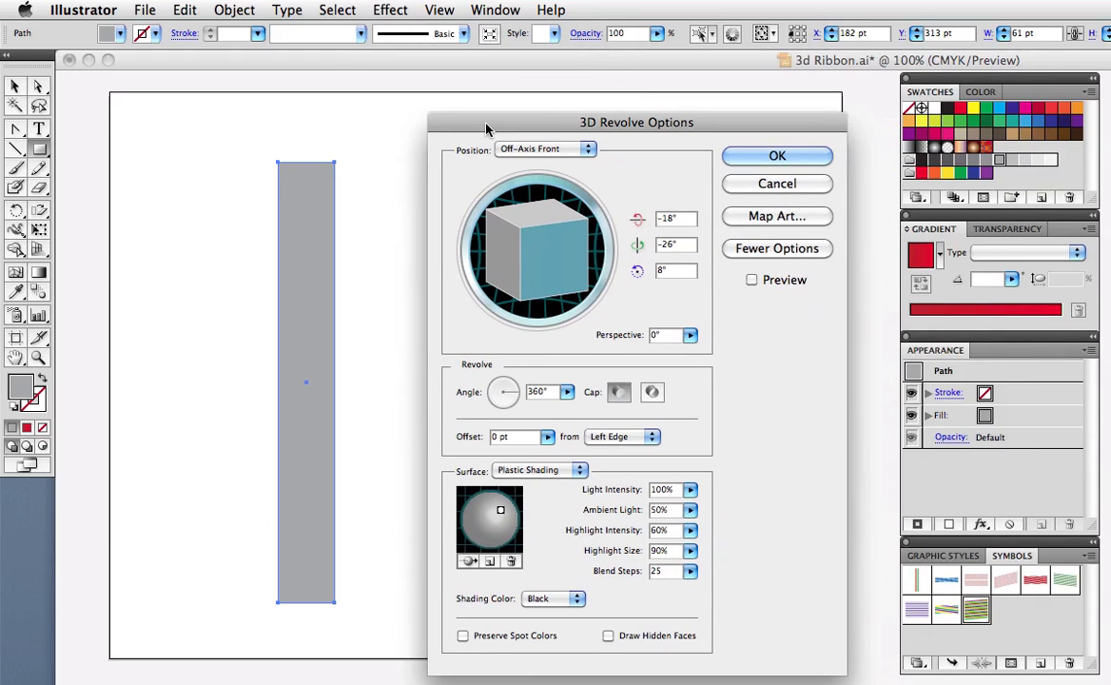
{"action": "left_click", "coordinate": [752, 277]}
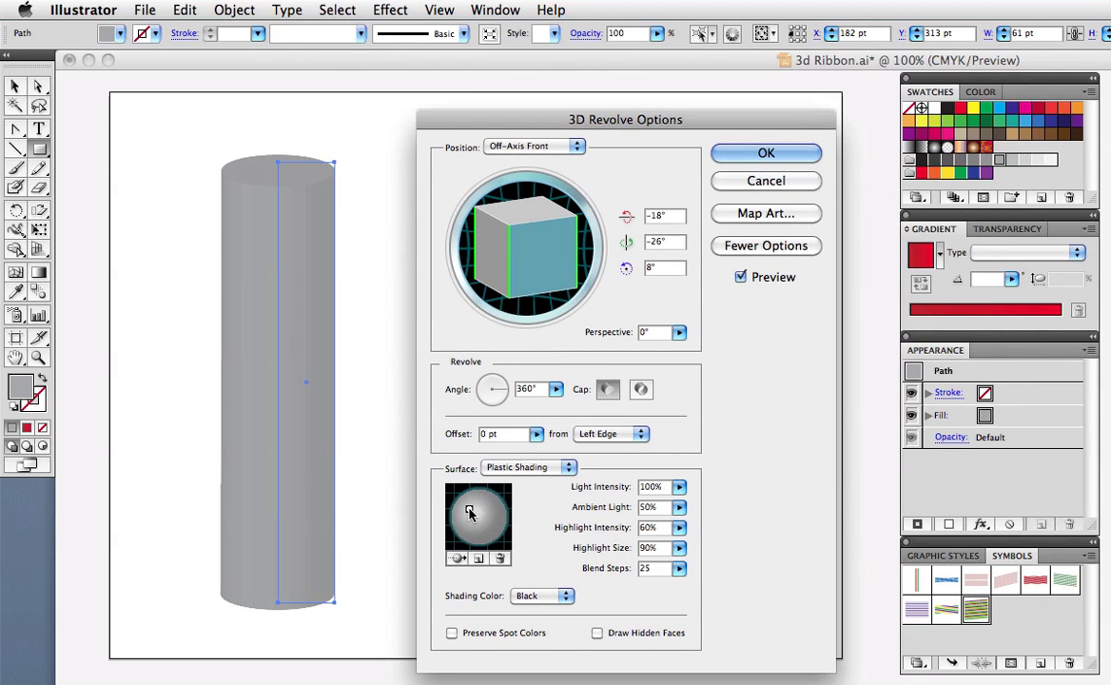
{"action": "left_click", "coordinate": [764, 213]}
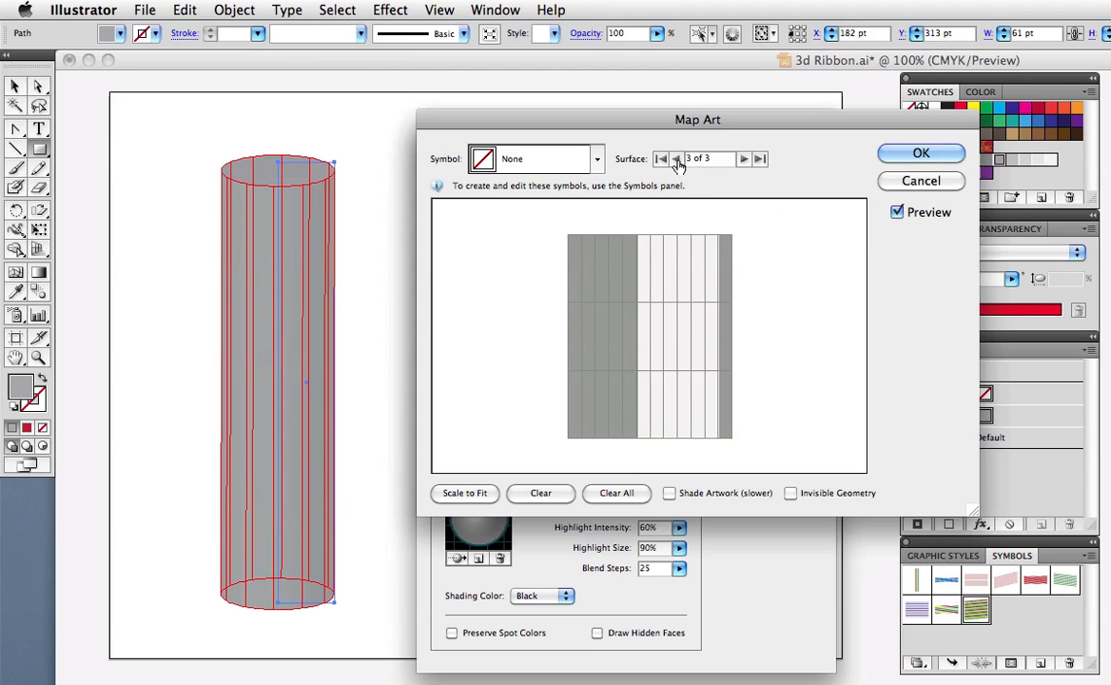
Map the red striped symbol onto the revolved cylinder and apply the effect
{"action": "left_click", "coordinate": [597, 160]}
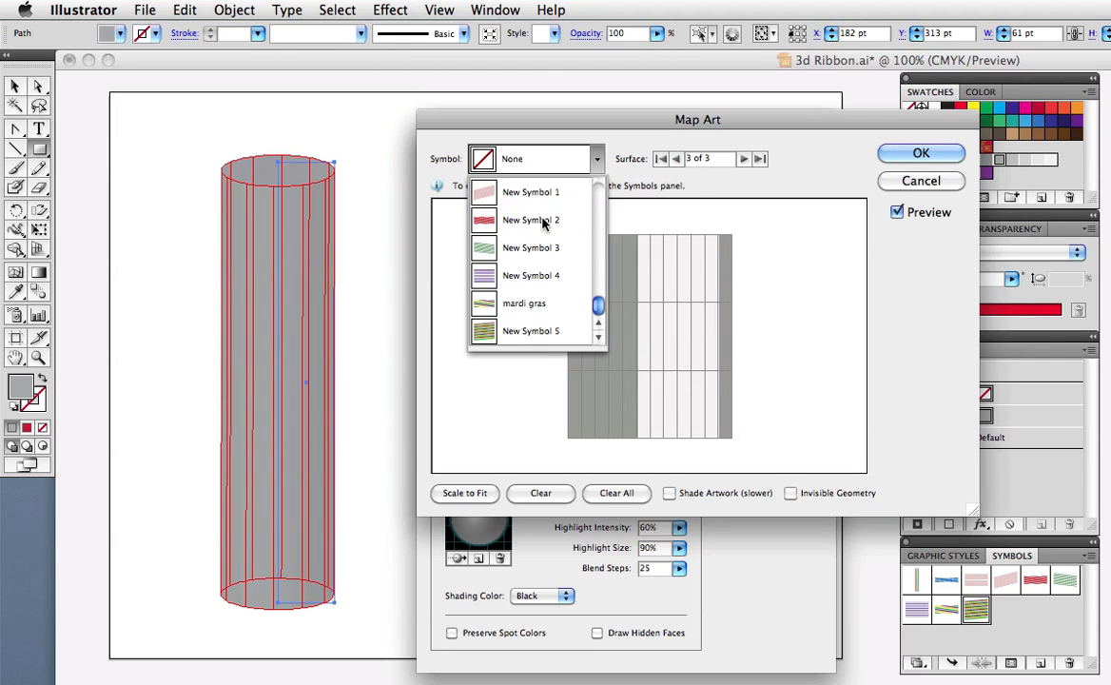
{"action": "left_click", "coordinate": [530, 221]}
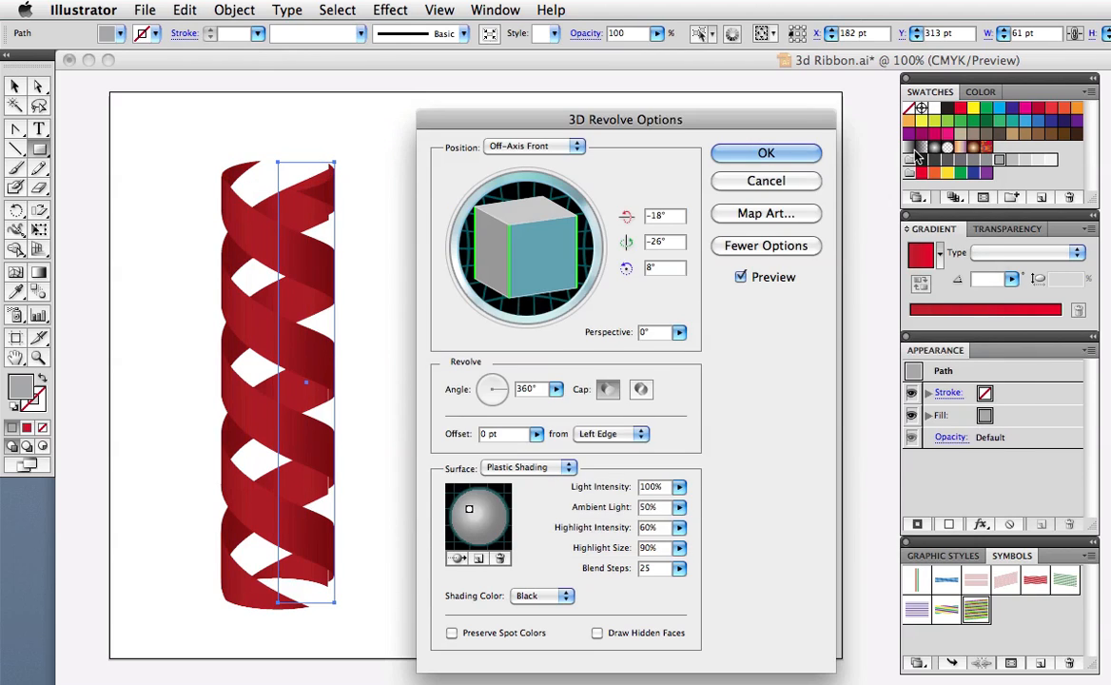
{"action": "left_click", "coordinate": [765, 152]}
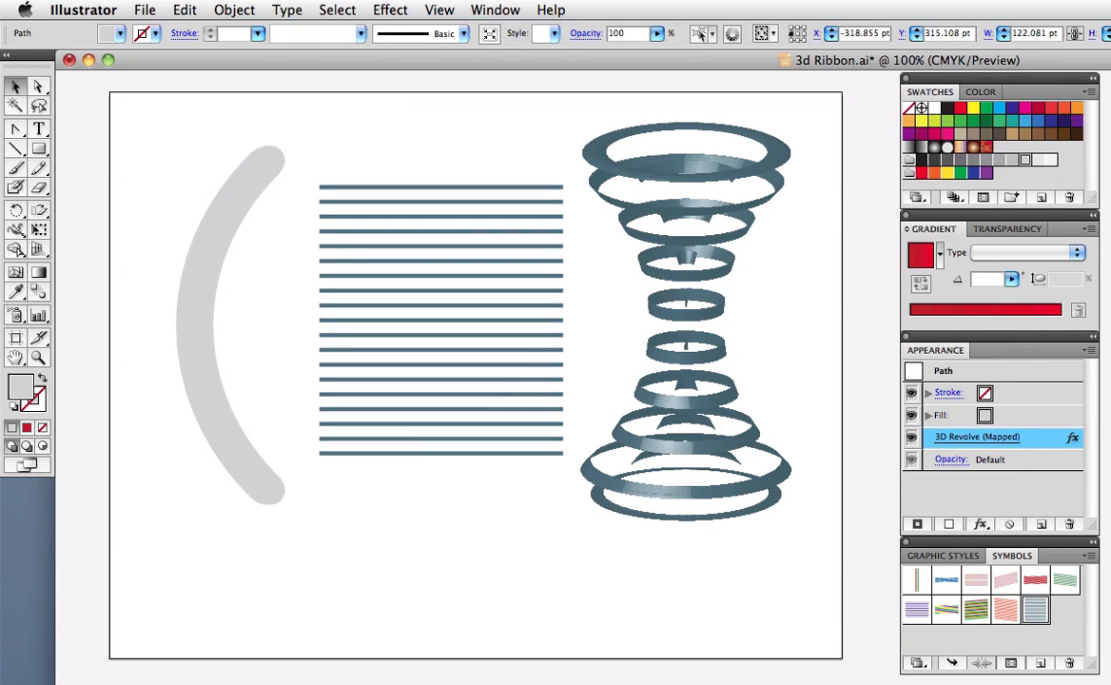